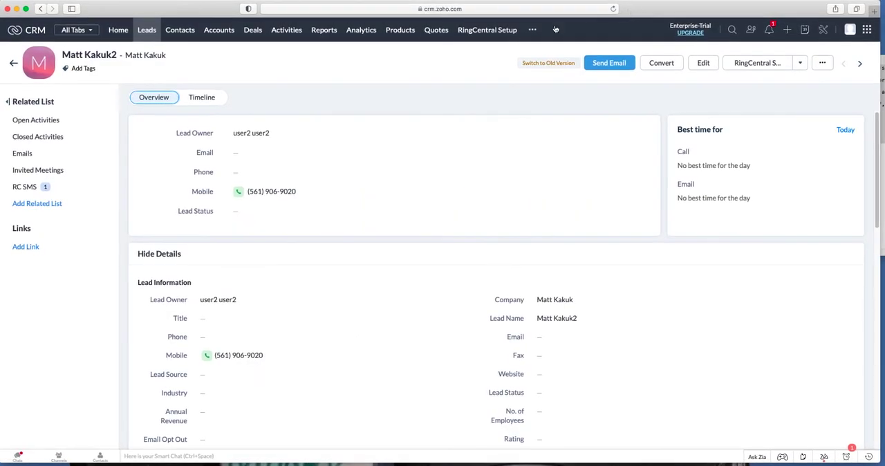
mouse_move(491, 35)
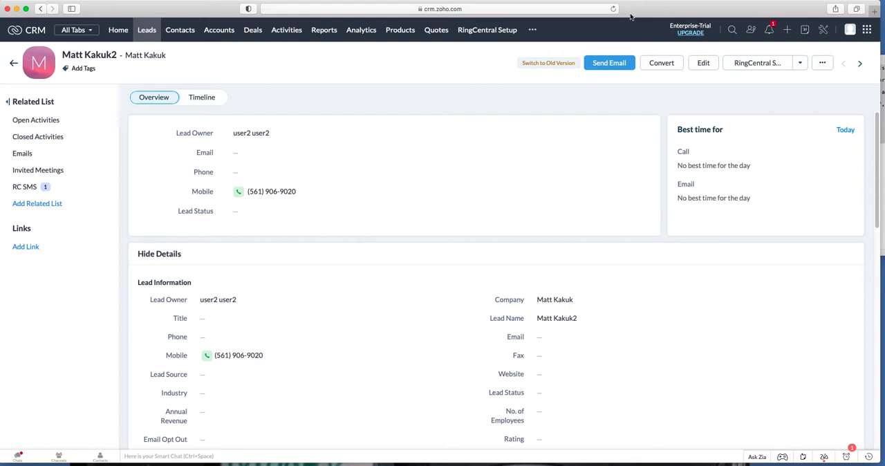
mouse_move(871, 34)
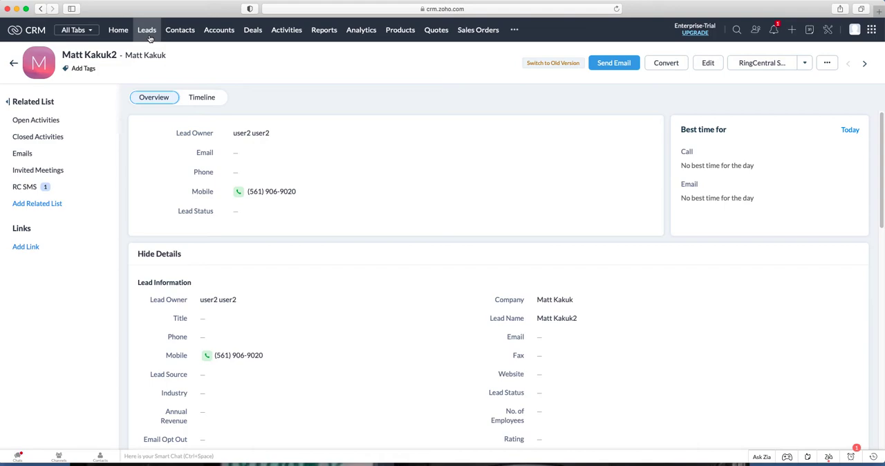
click(146, 31)
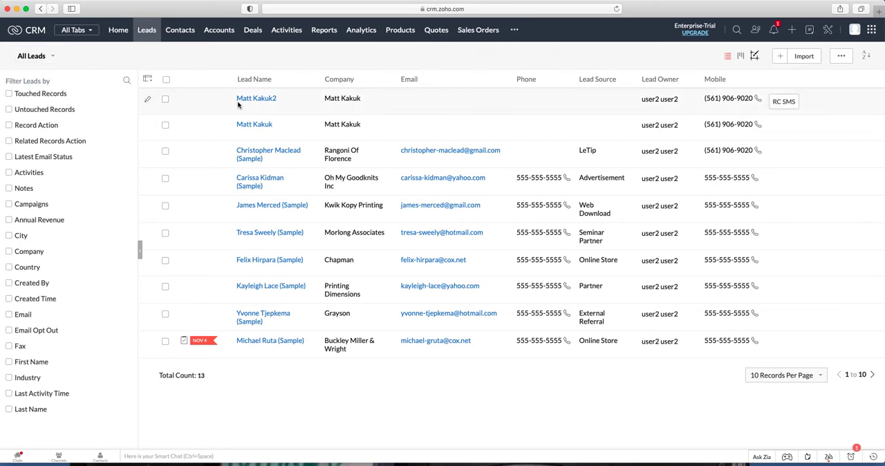
mouse_move(255, 100)
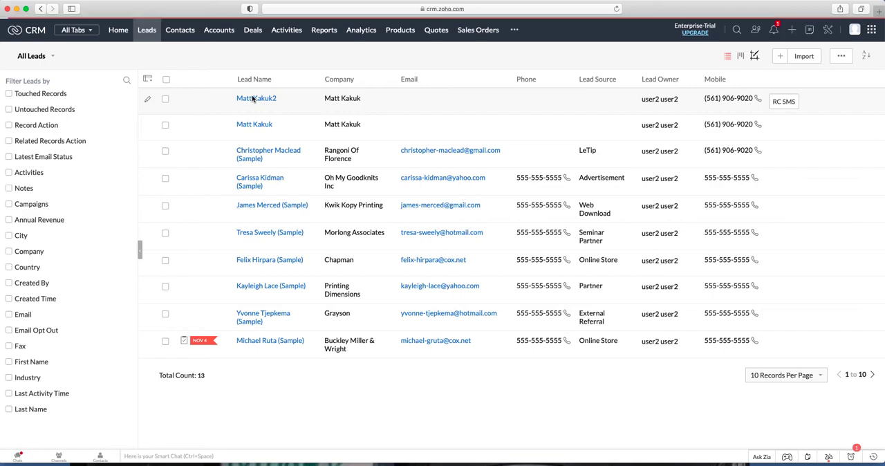
click(255, 98)
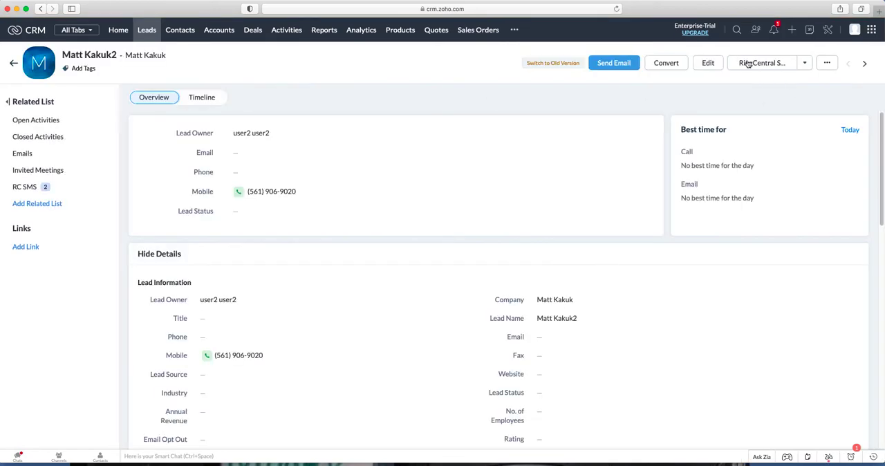
click(808, 63)
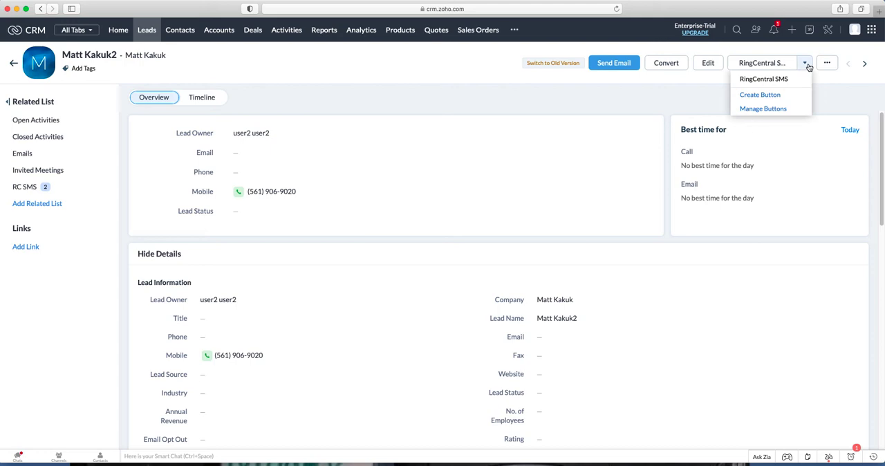
mouse_move(785, 70)
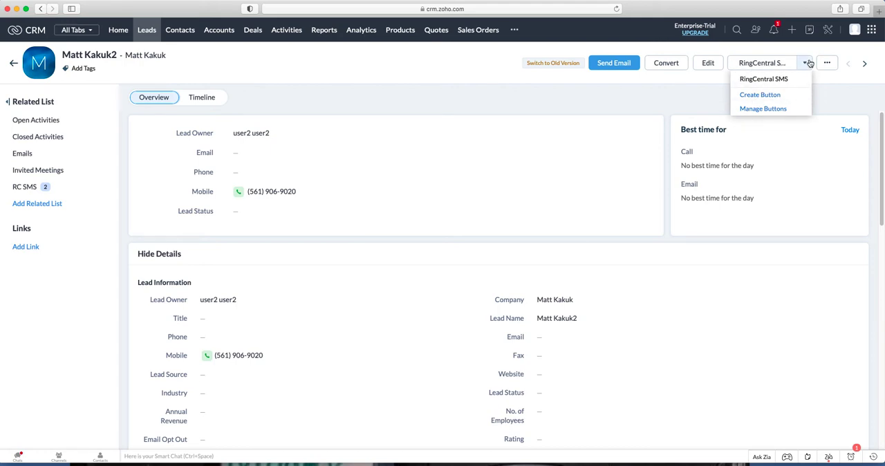
mouse_move(794, 66)
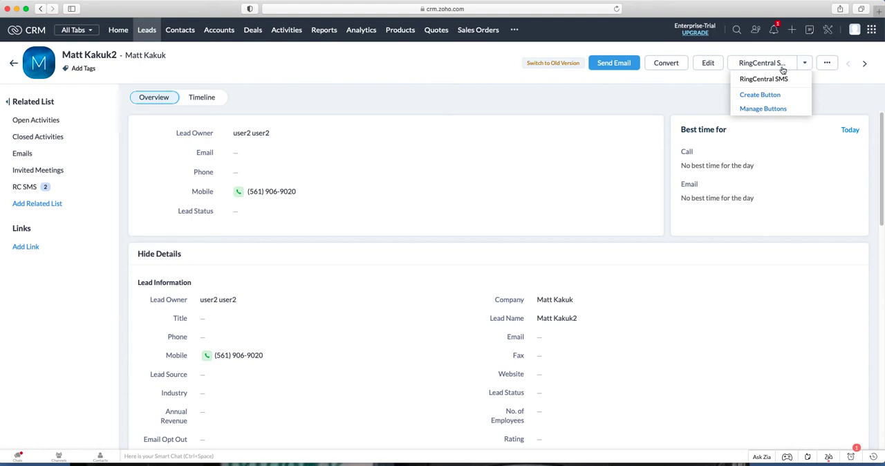
mouse_move(776, 63)
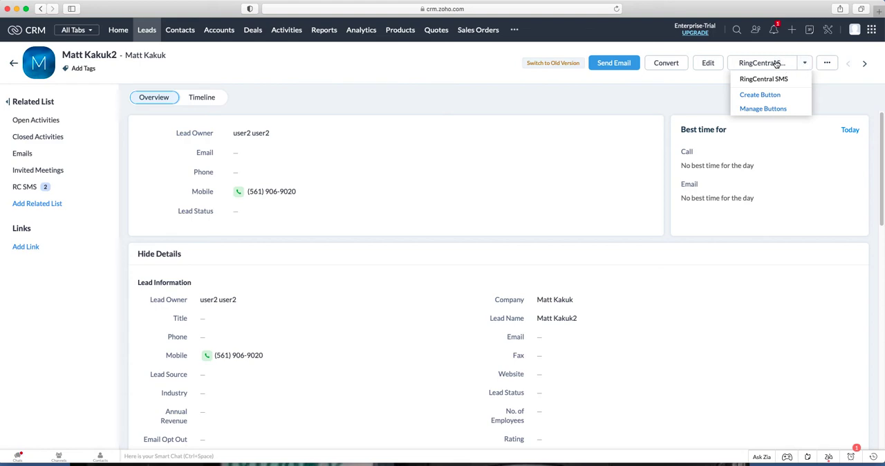
click(459, 60)
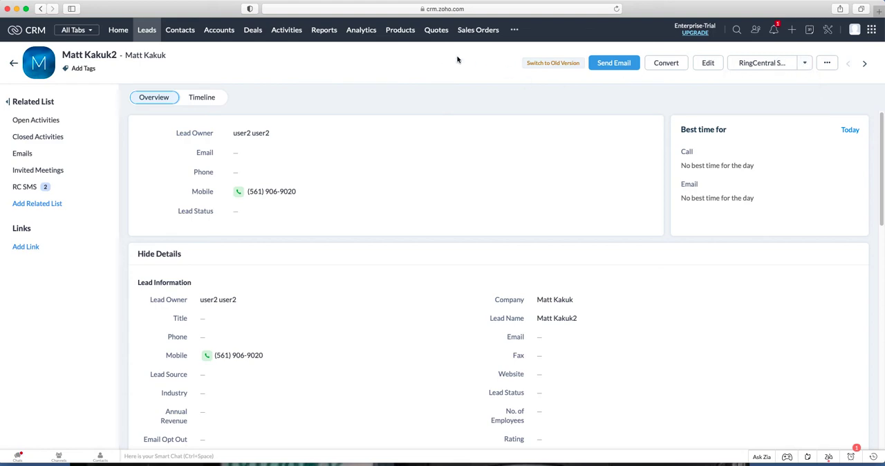
mouse_move(768, 64)
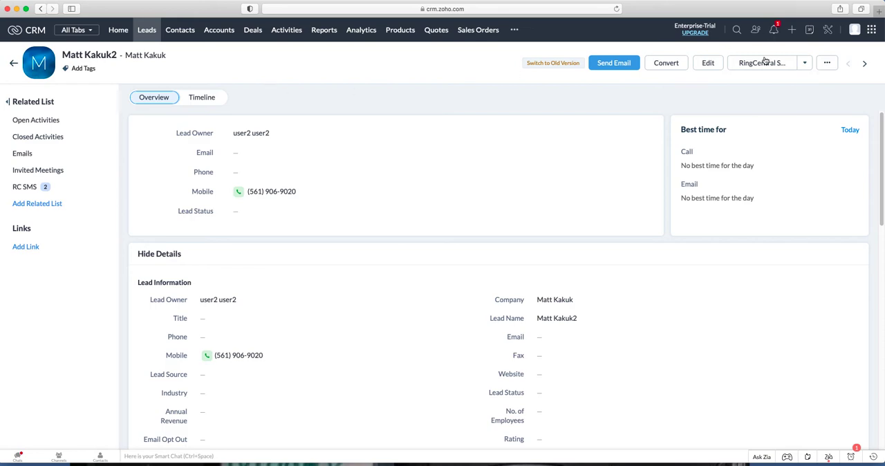
Step: Open the RingCentral SMS window and try the main company number before keeping the direct number as sender
click(763, 63)
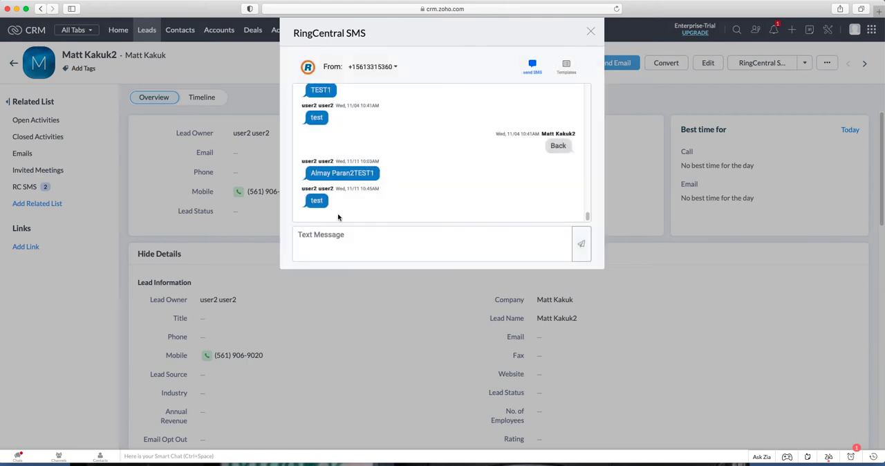
mouse_move(288, 81)
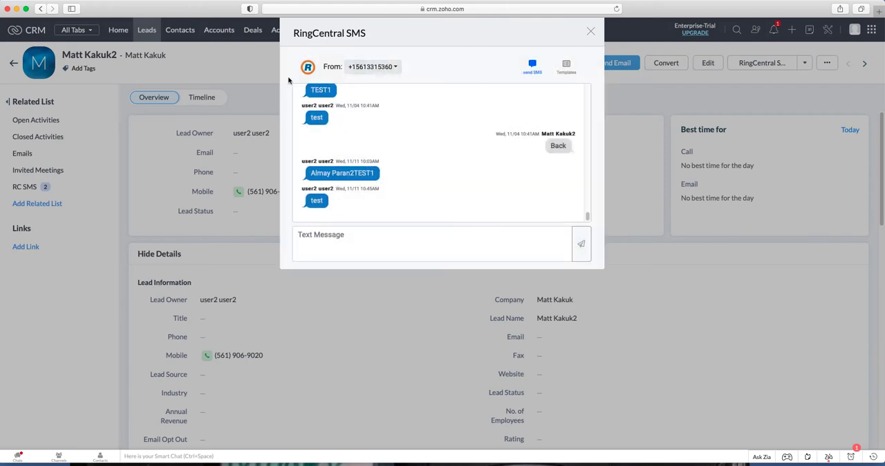
click(370, 66)
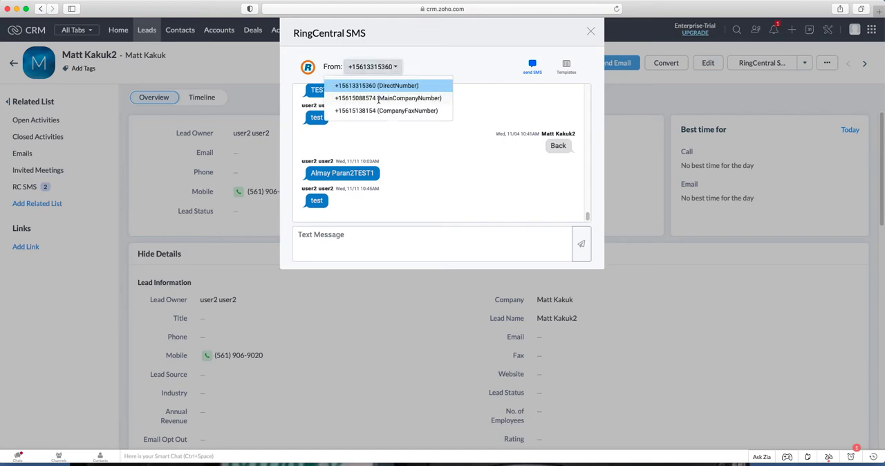
mouse_move(363, 92)
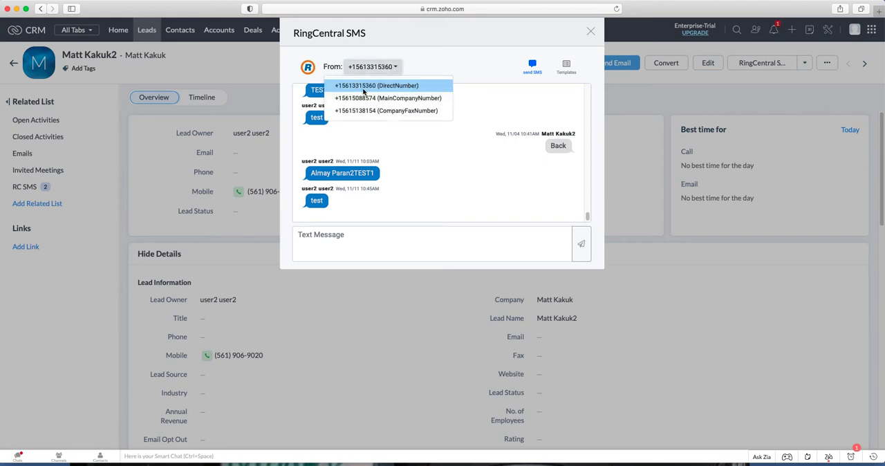
click(388, 97)
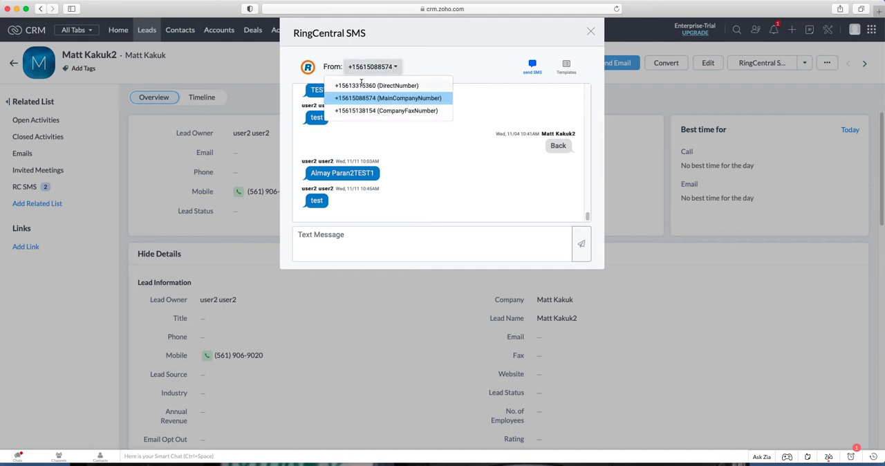
click(376, 86)
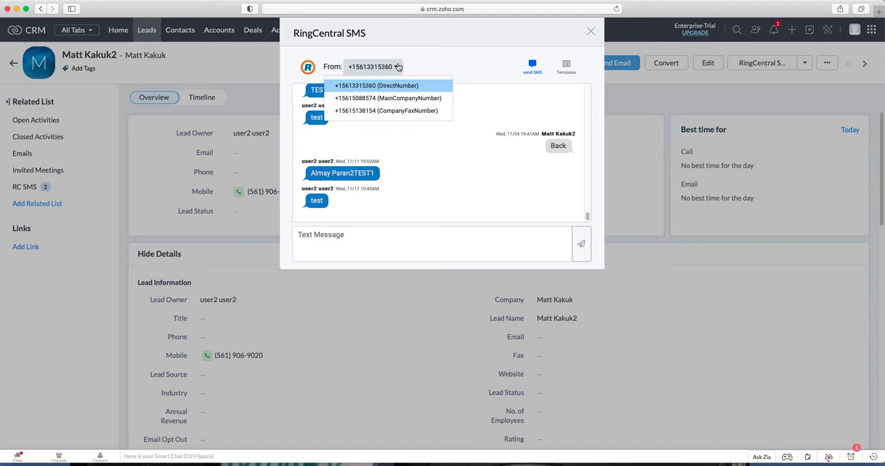
click(385, 86)
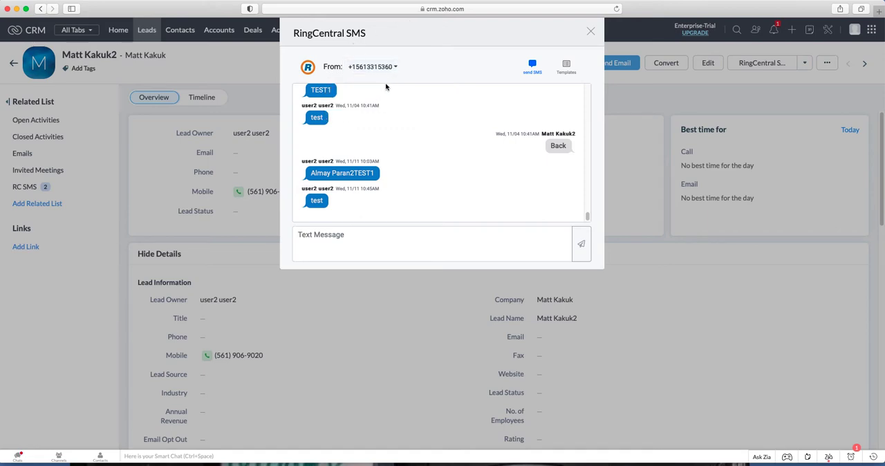
click(396, 67)
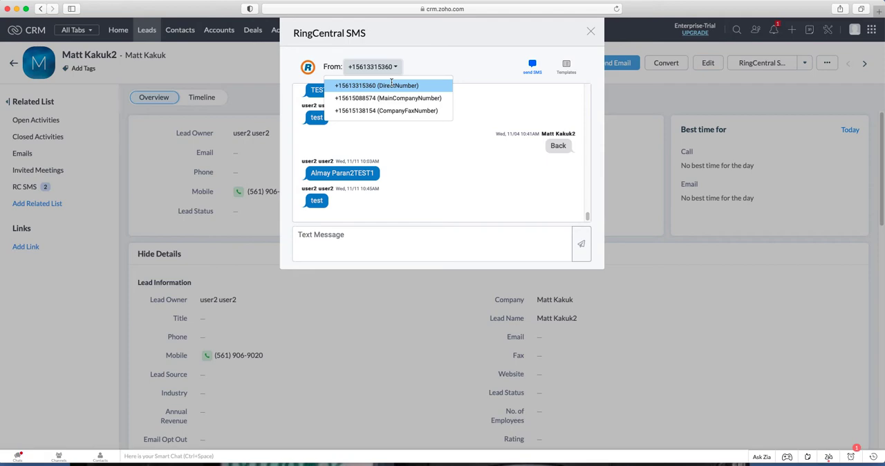
mouse_move(396, 75)
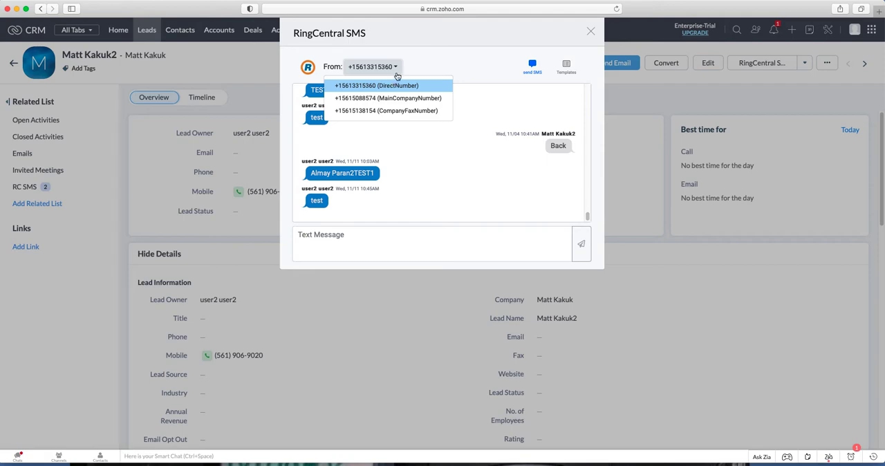
mouse_move(398, 67)
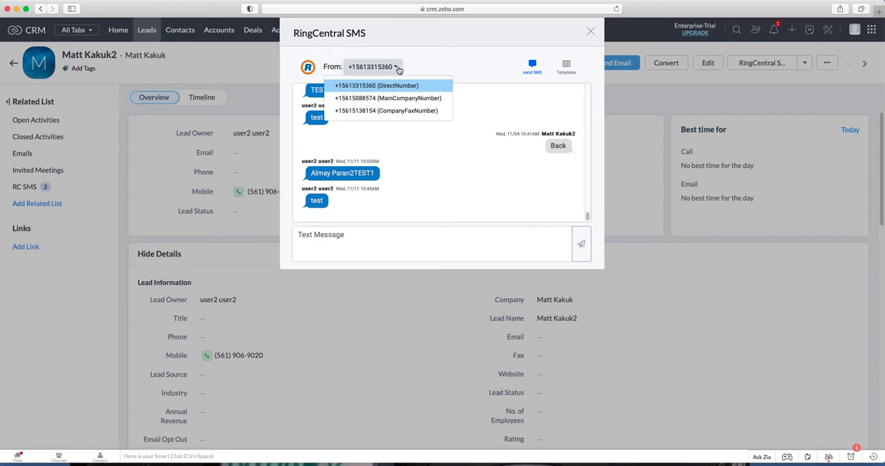
mouse_move(492, 11)
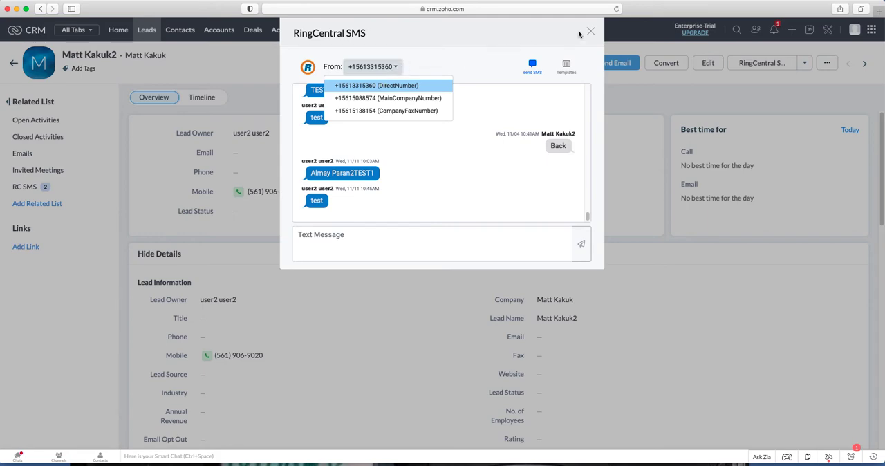
mouse_move(435, 57)
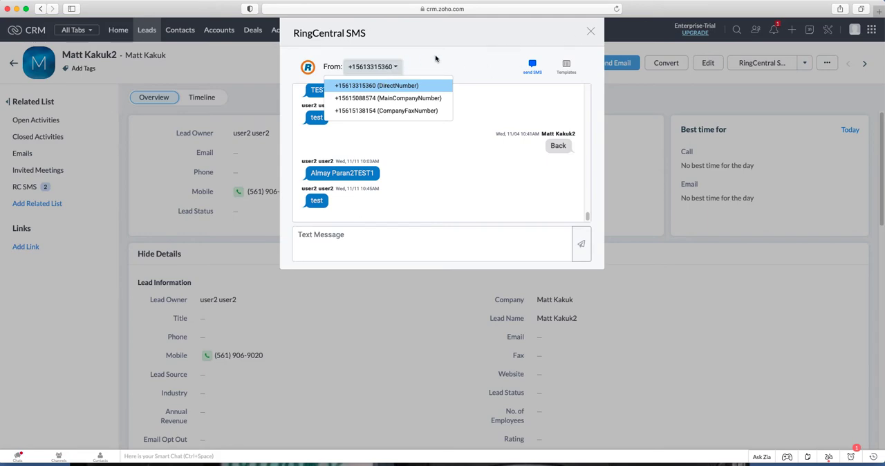
click(379, 86)
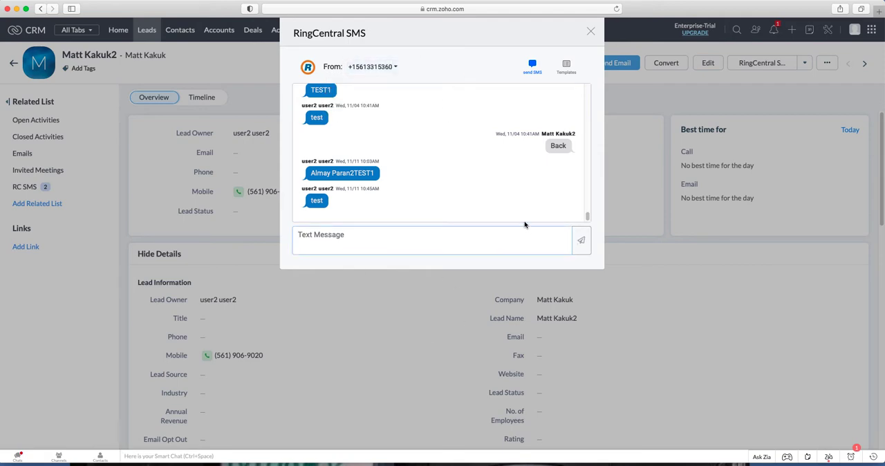
click(432, 236)
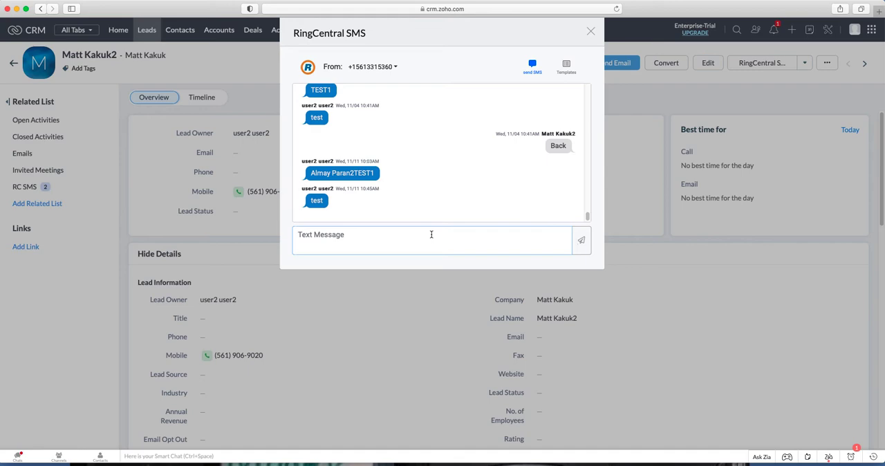
click(581, 239)
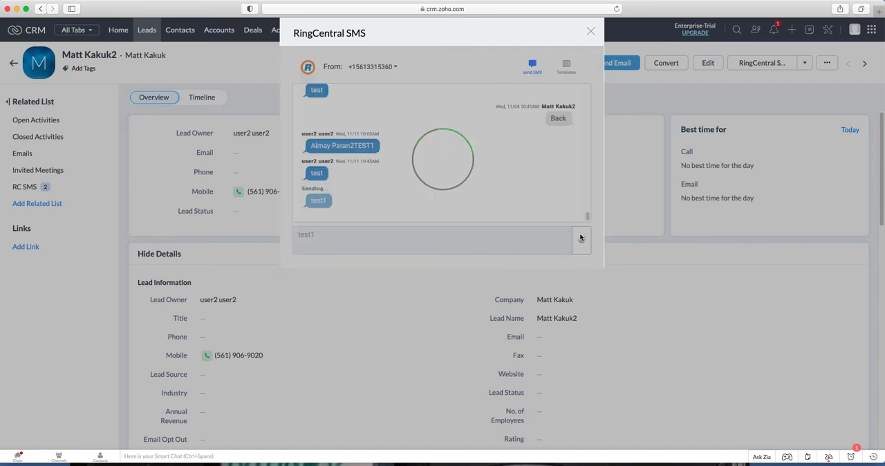
click(581, 238)
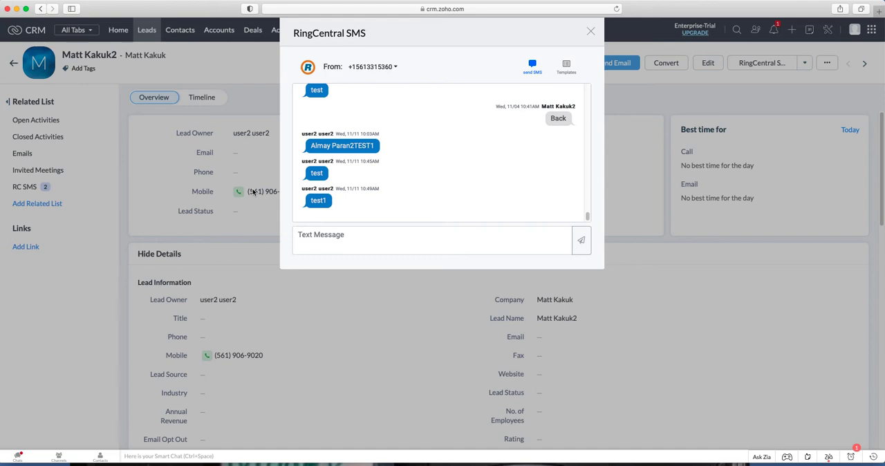
mouse_move(404, 266)
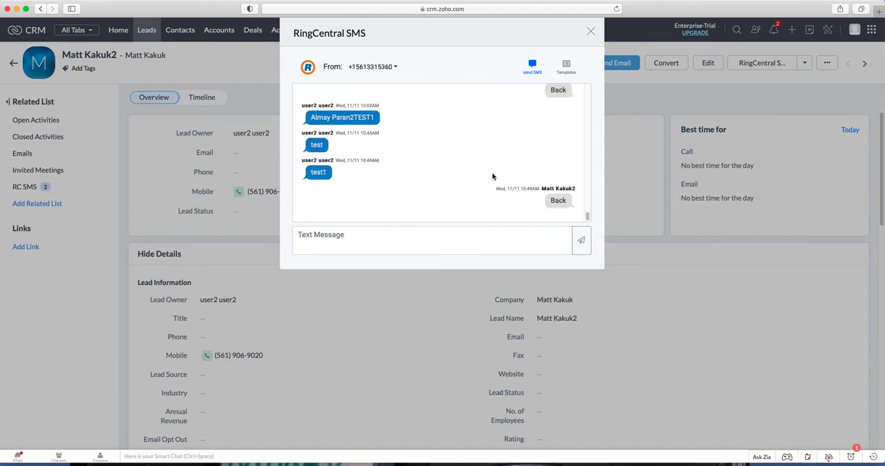
click(589, 30)
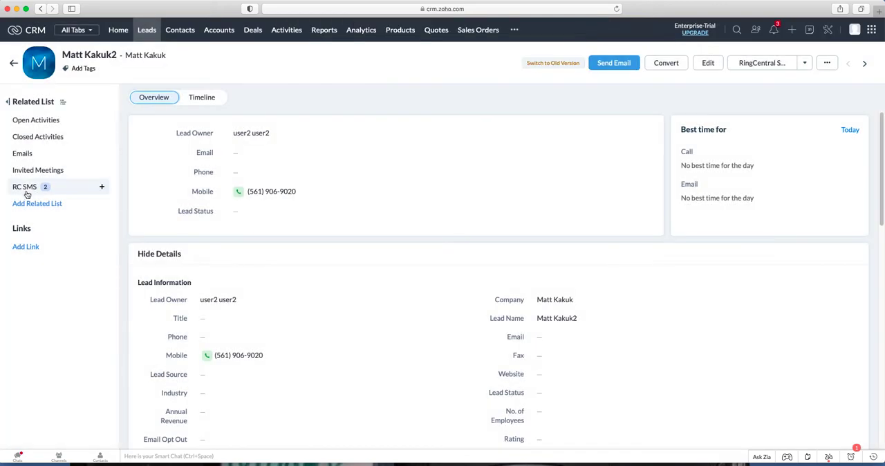
Step: View the lead's RC SMS related records, then open the RingCentral SMS module from the ••• menu
click(25, 185)
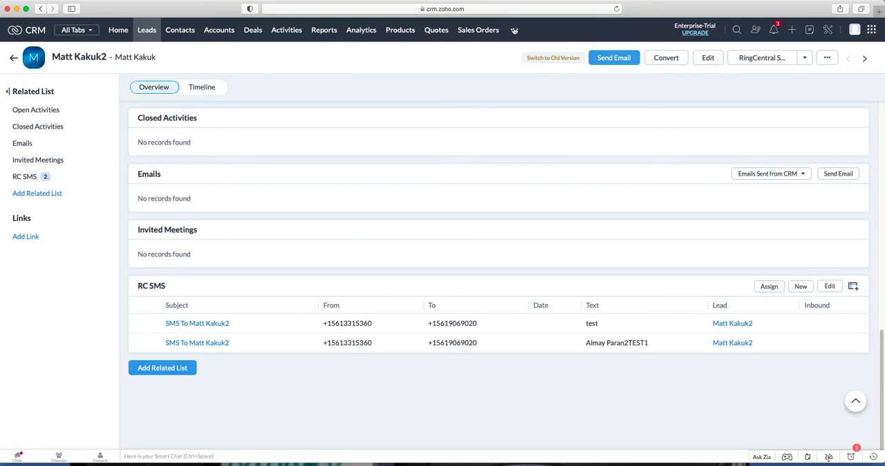
click(516, 30)
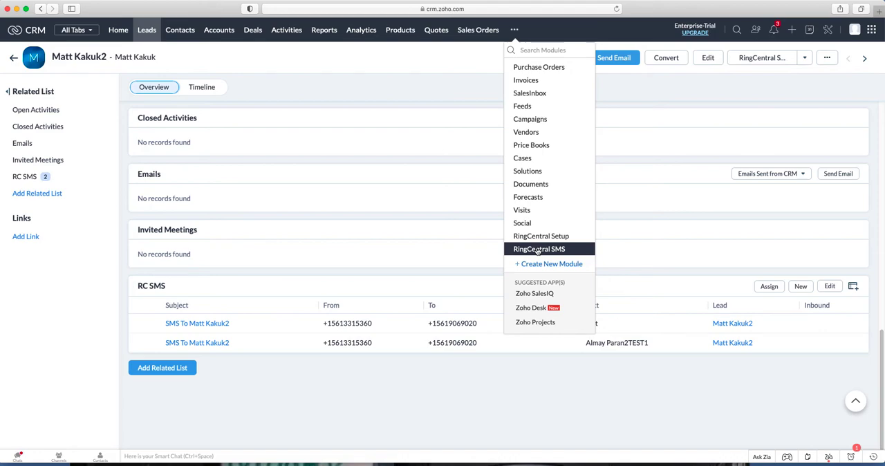
click(539, 249)
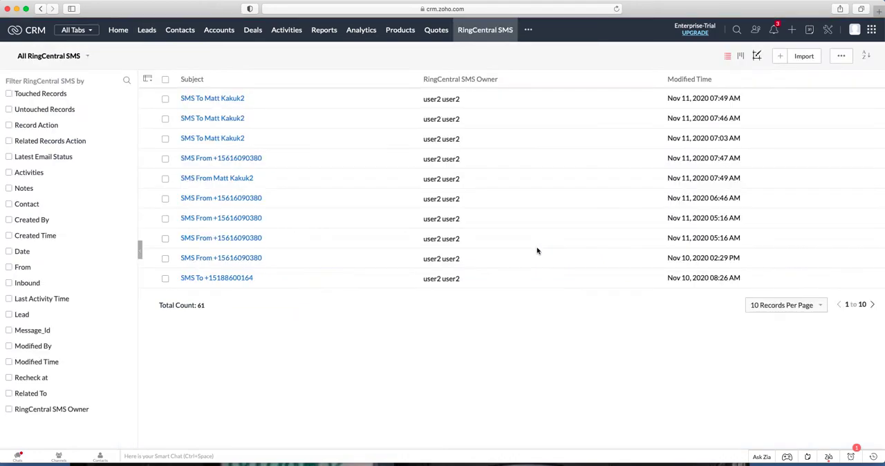
mouse_move(139, 92)
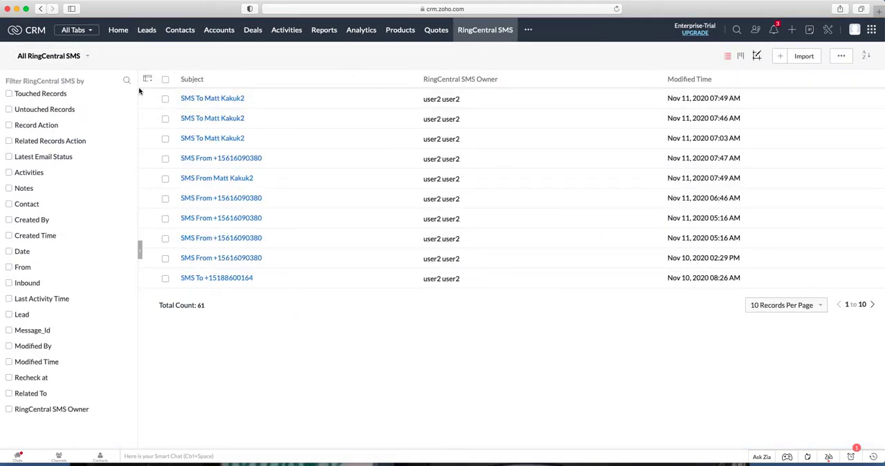
click(148, 79)
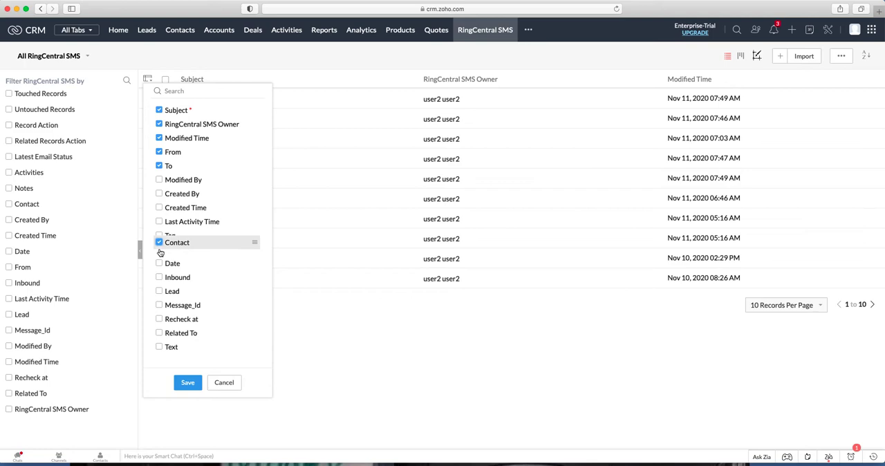
click(160, 243)
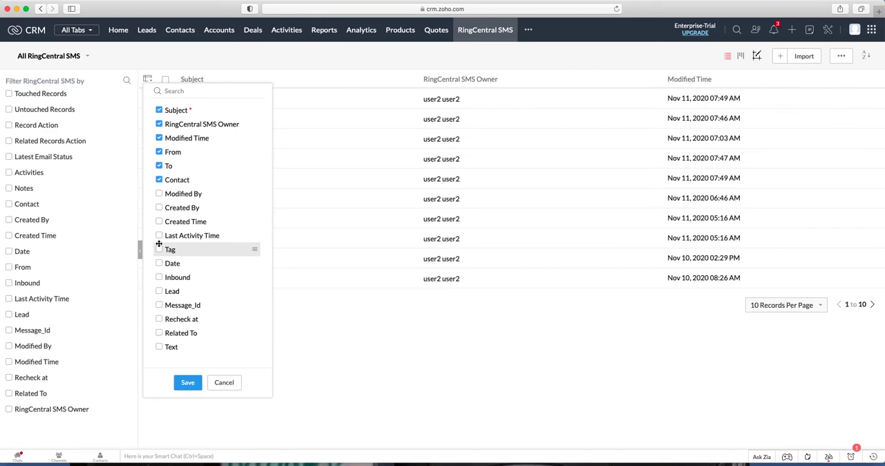
mouse_move(157, 249)
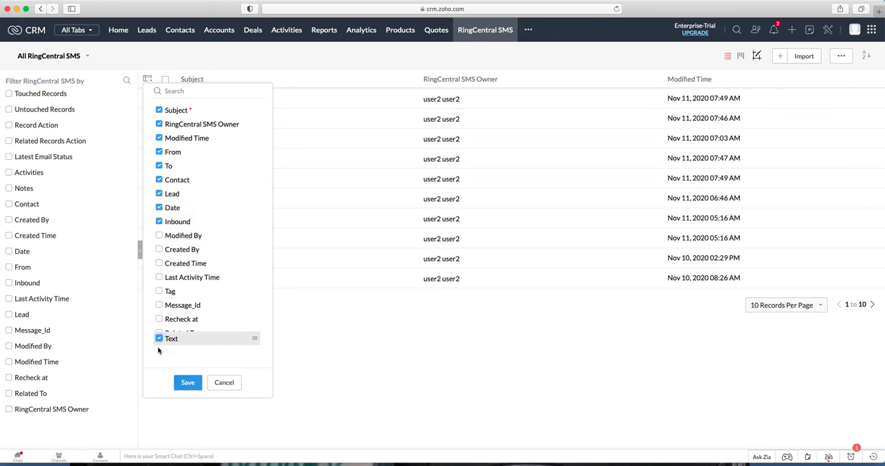
click(188, 381)
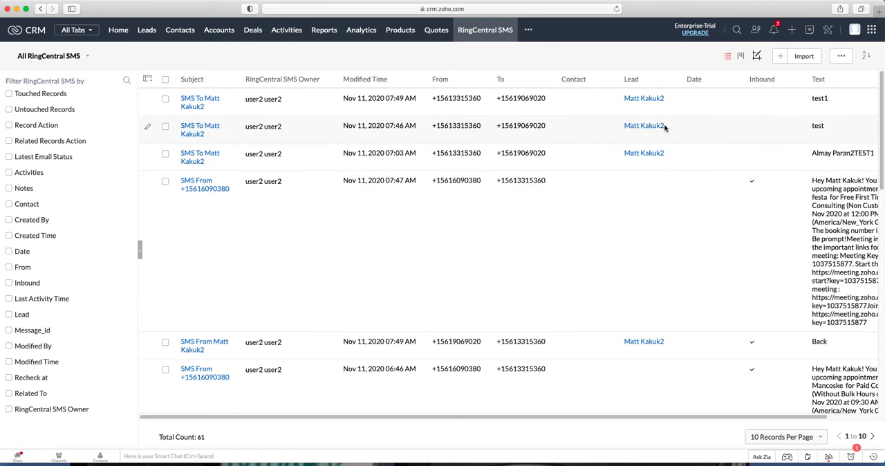
mouse_move(639, 117)
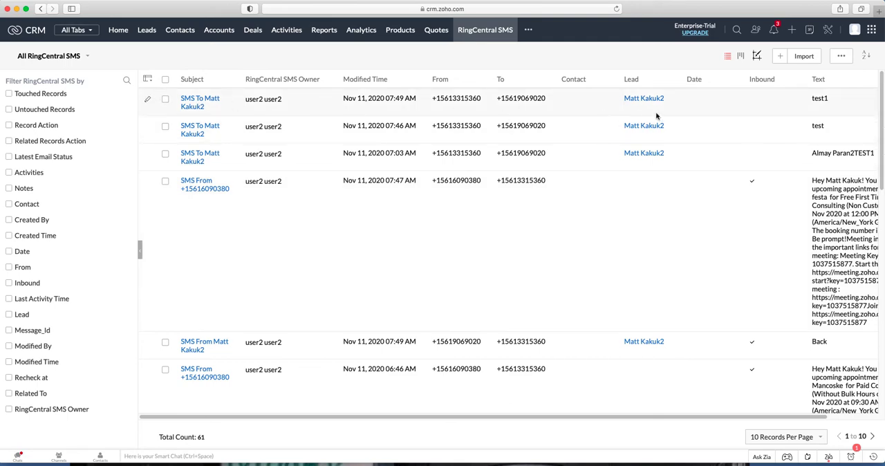
mouse_move(147, 32)
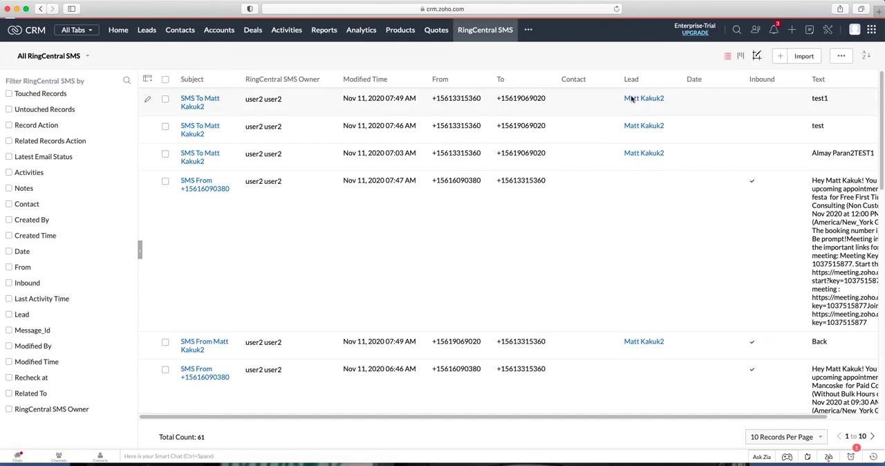
click(645, 97)
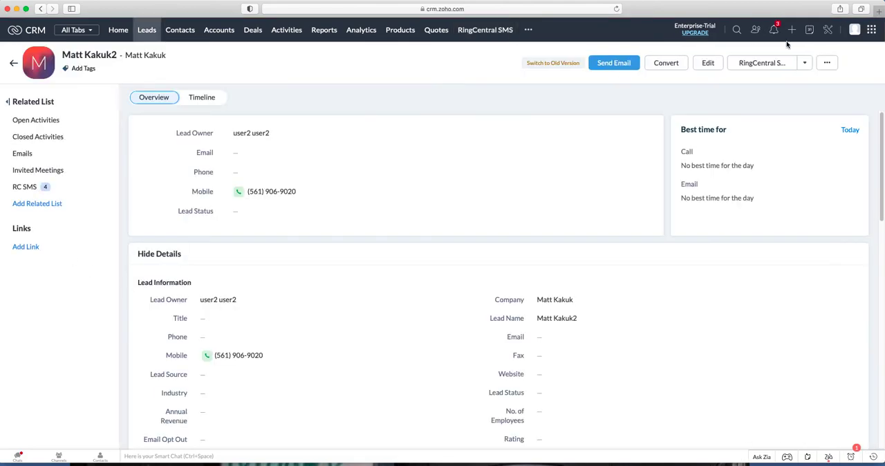
click(772, 30)
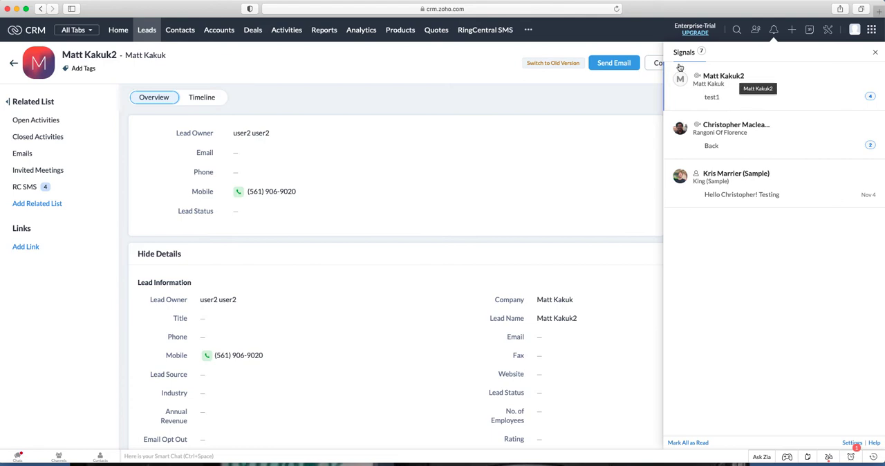
mouse_move(416, 58)
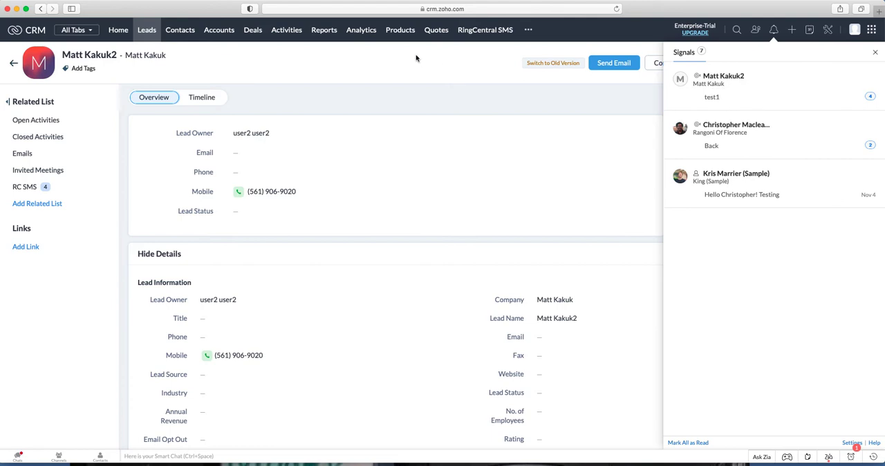
mouse_move(746, 64)
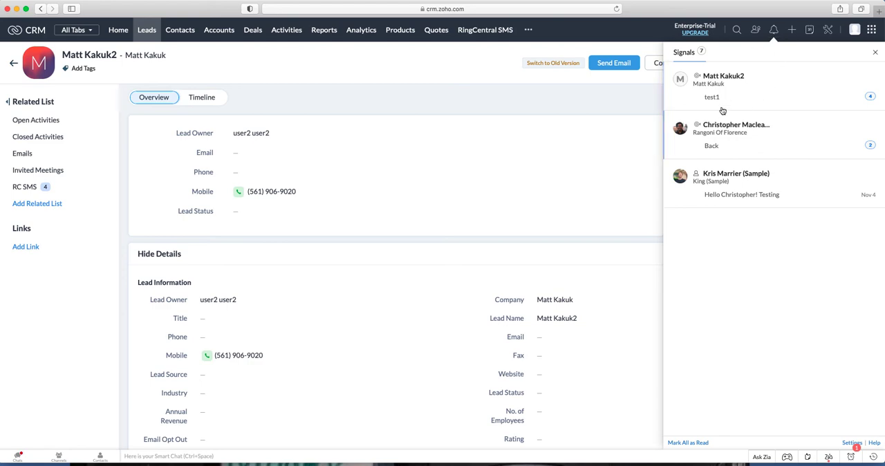
click(736, 129)
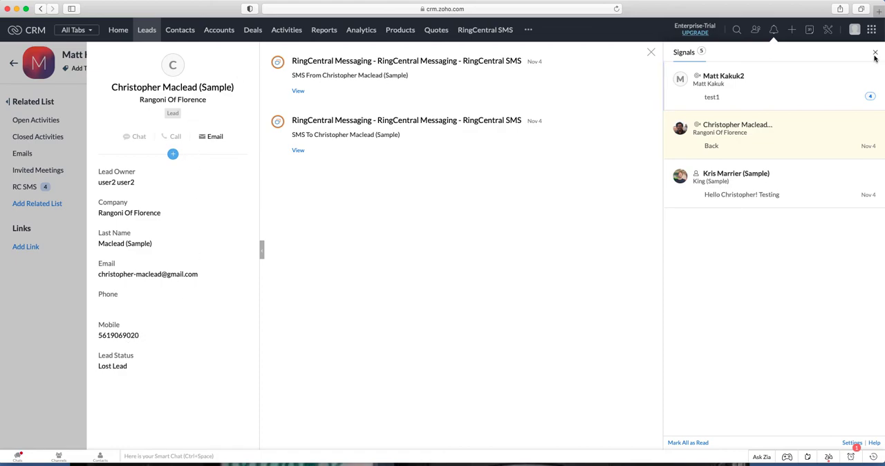
click(722, 80)
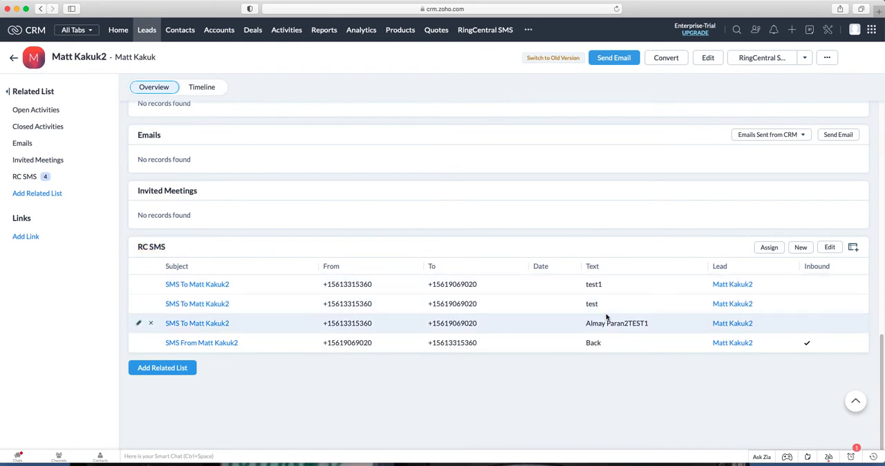
mouse_move(605, 315)
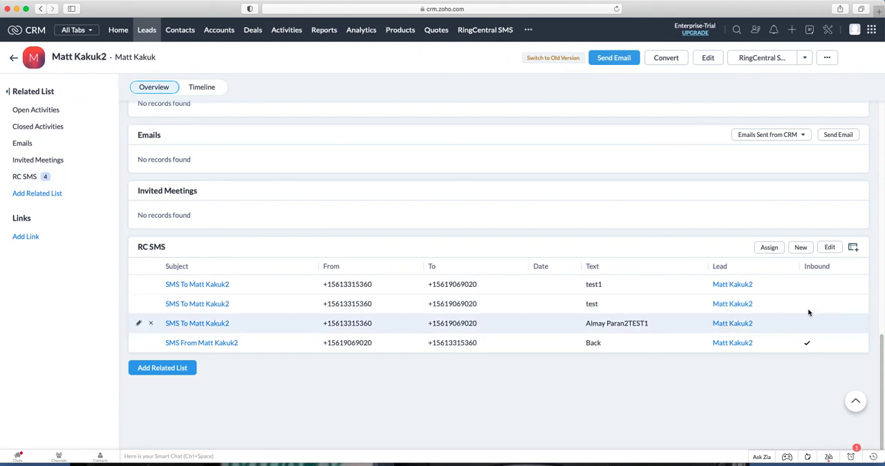
mouse_move(217, 316)
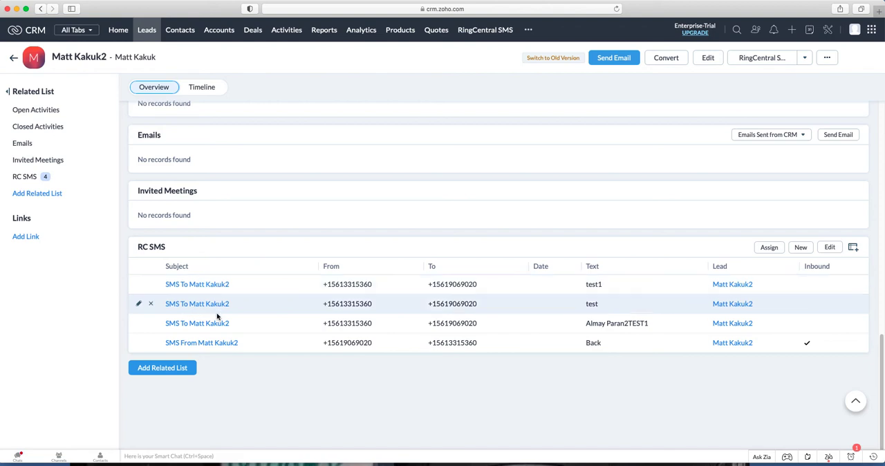
mouse_move(184, 40)
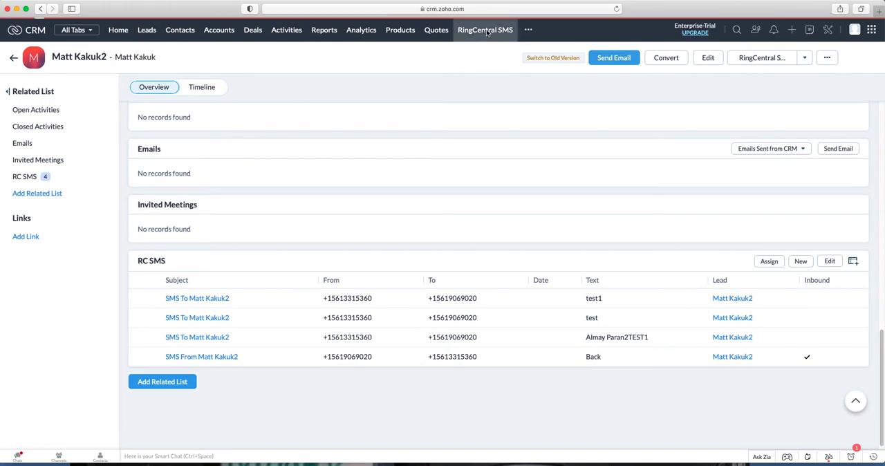
click(486, 30)
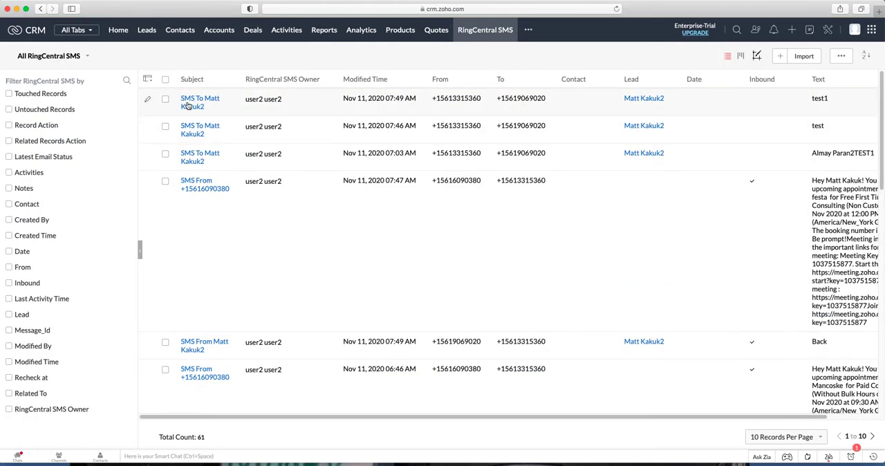
click(200, 98)
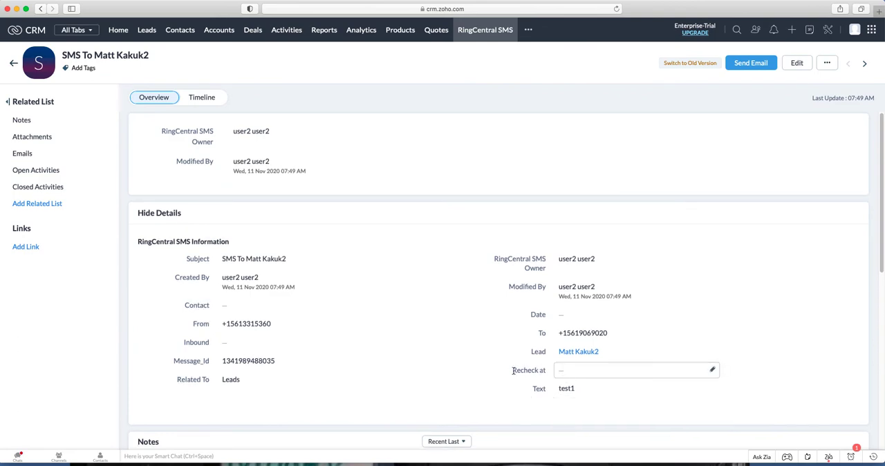
click(584, 334)
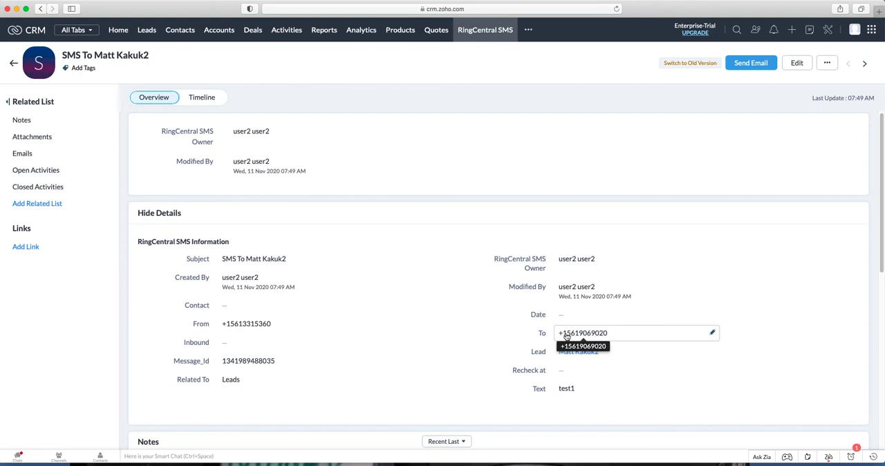
mouse_move(572, 354)
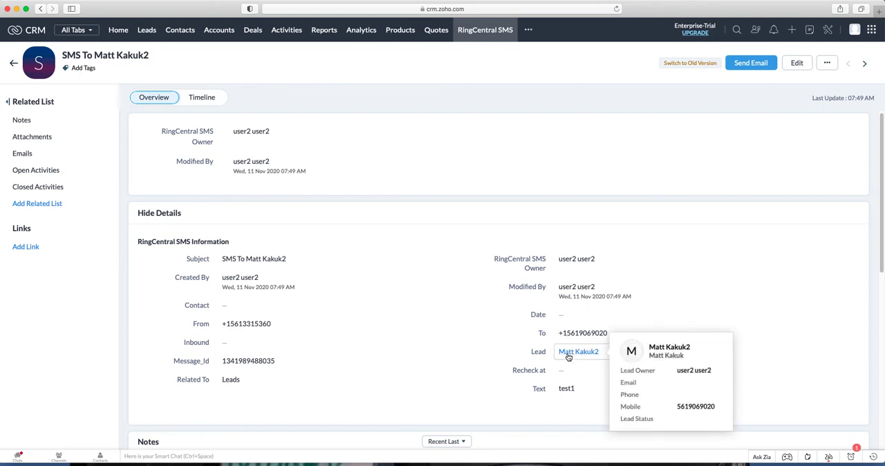
mouse_move(547, 20)
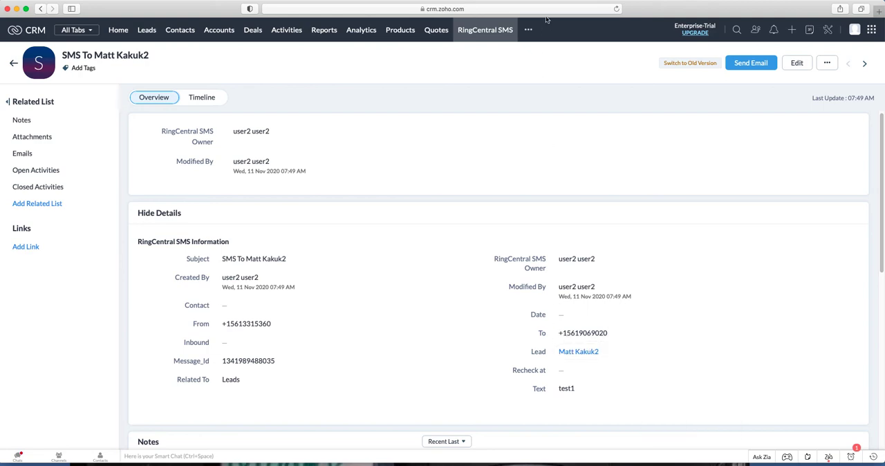
mouse_move(681, 15)
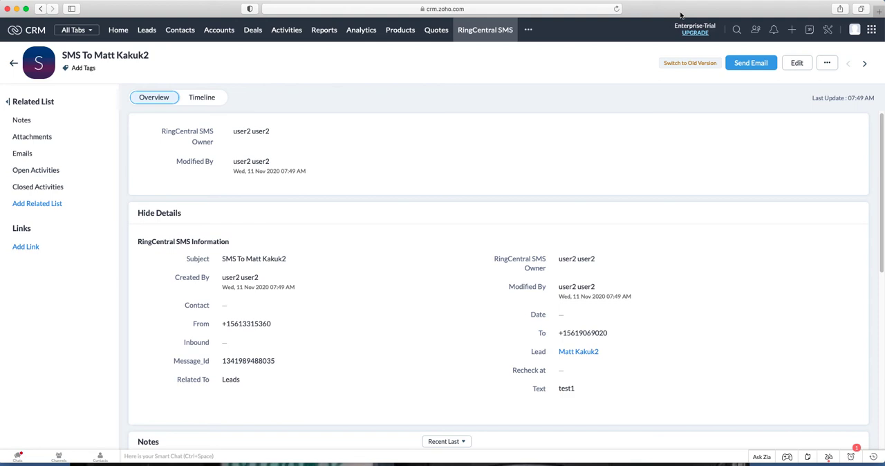
mouse_move(661, 17)
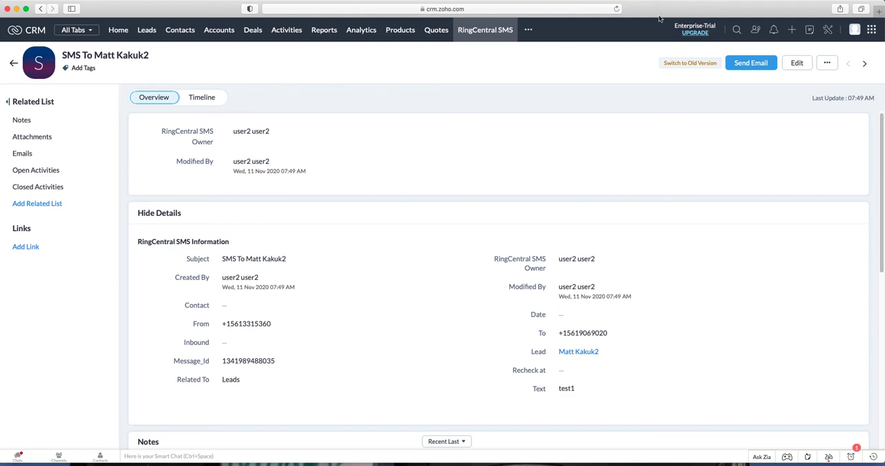
mouse_move(606, 357)
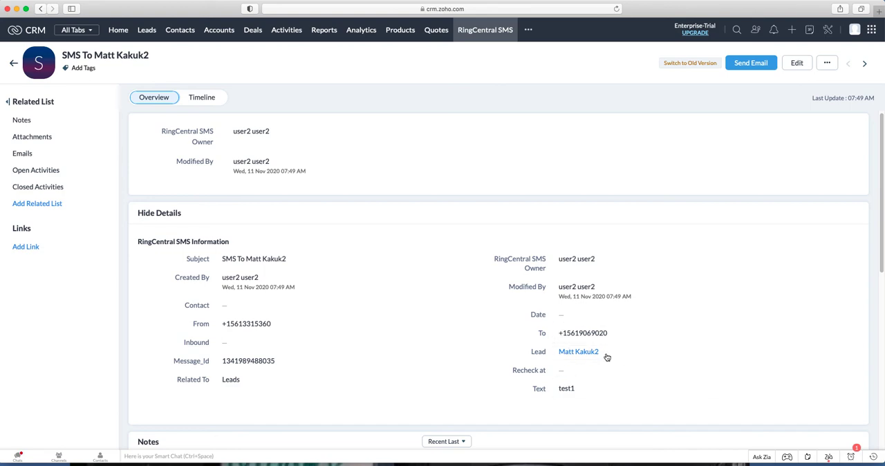
mouse_move(575, 352)
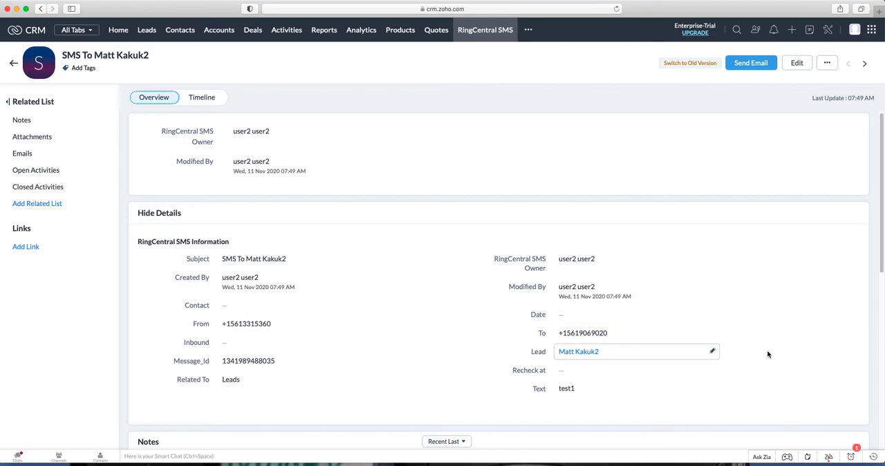
scroll(down, 3)
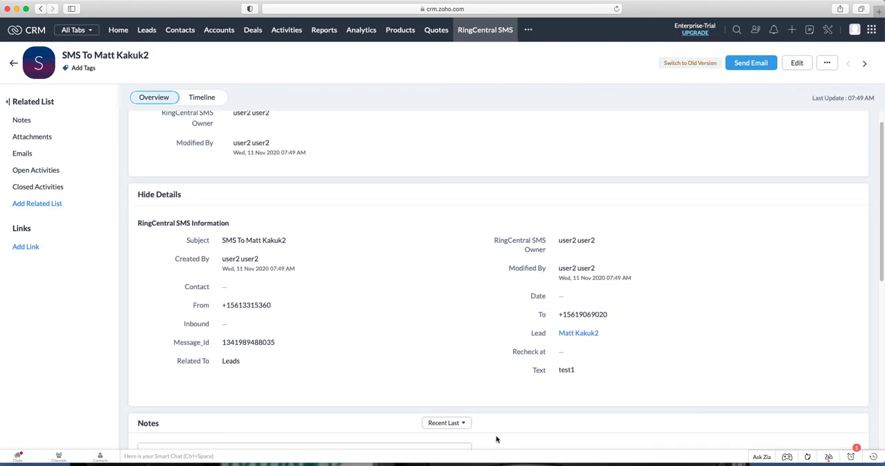
scroll(down, 3)
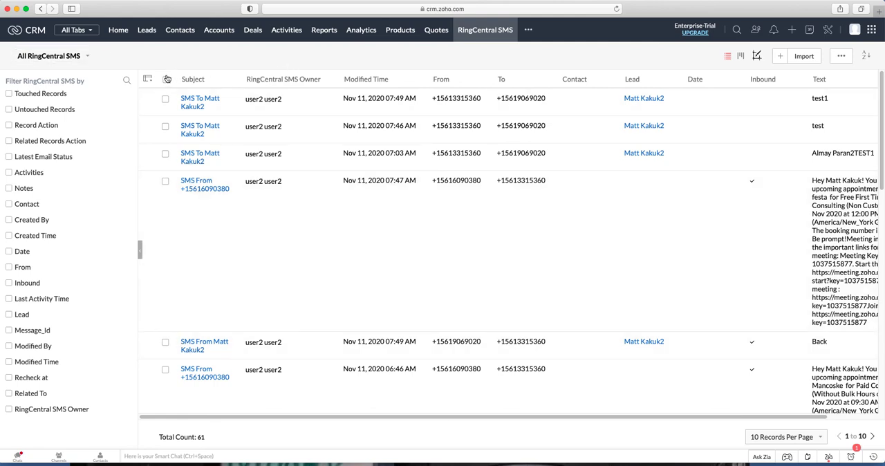
Step: Sort the SMS records by Created Time, newest first, then switch to the All Leads list
click(166, 77)
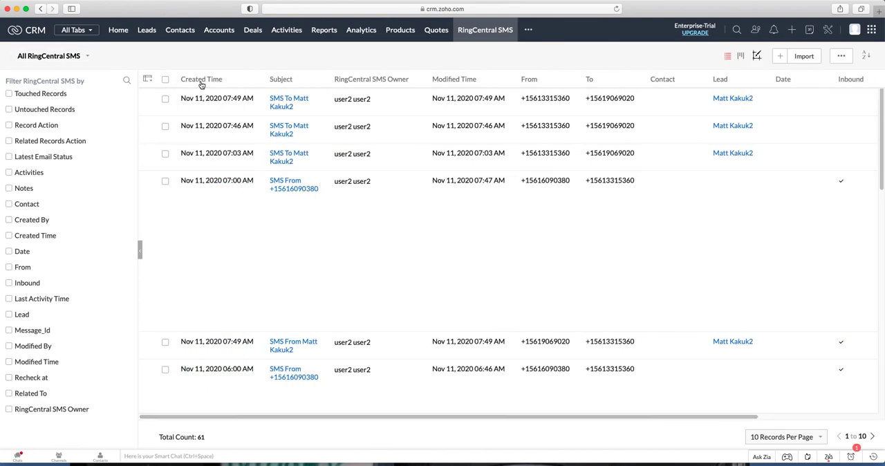
click(202, 79)
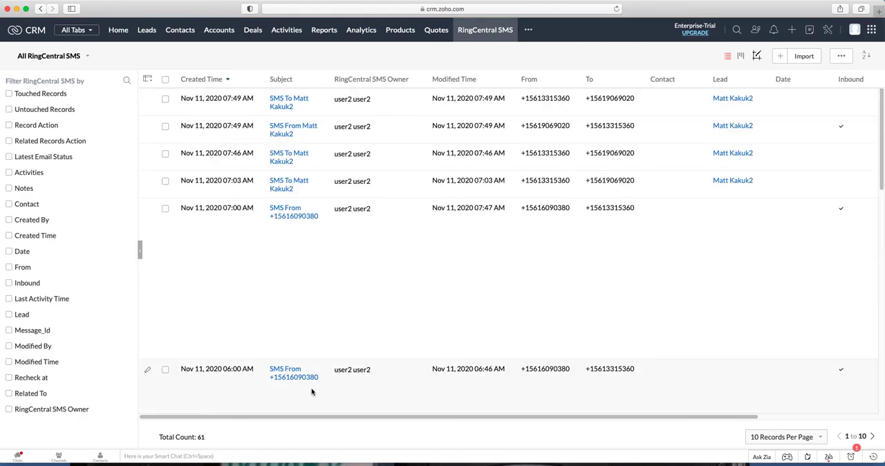
scroll(right, 3)
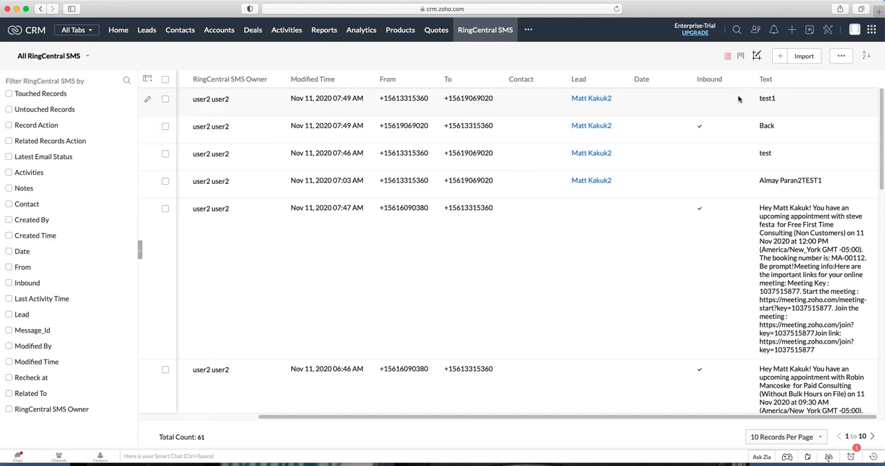
mouse_move(732, 185)
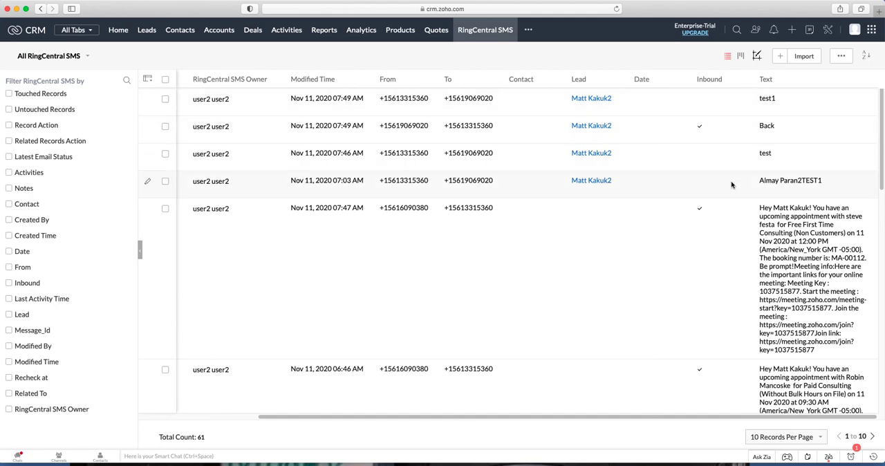
mouse_move(219, 35)
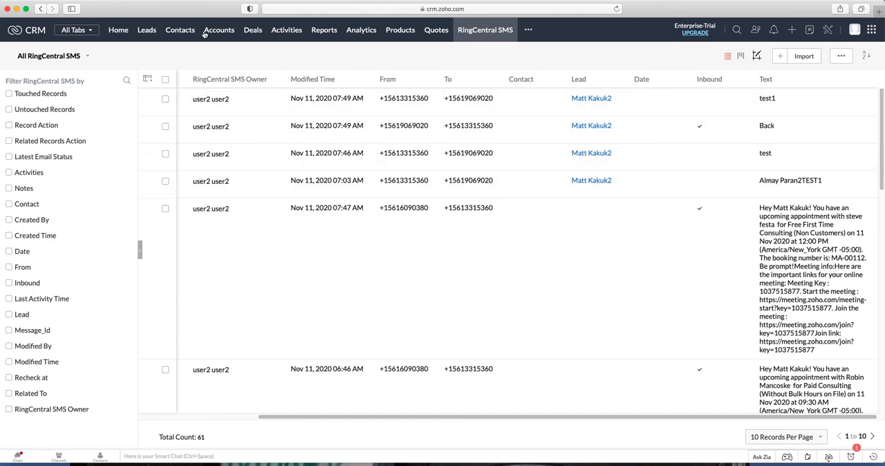
mouse_move(528, 34)
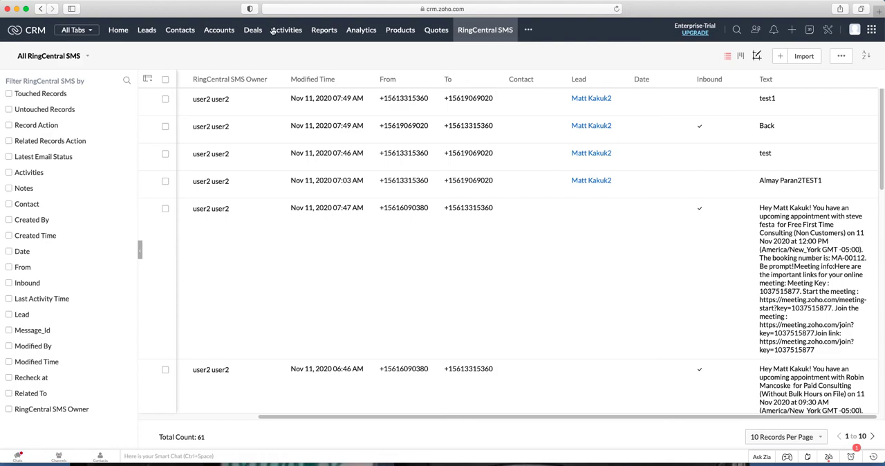
click(144, 31)
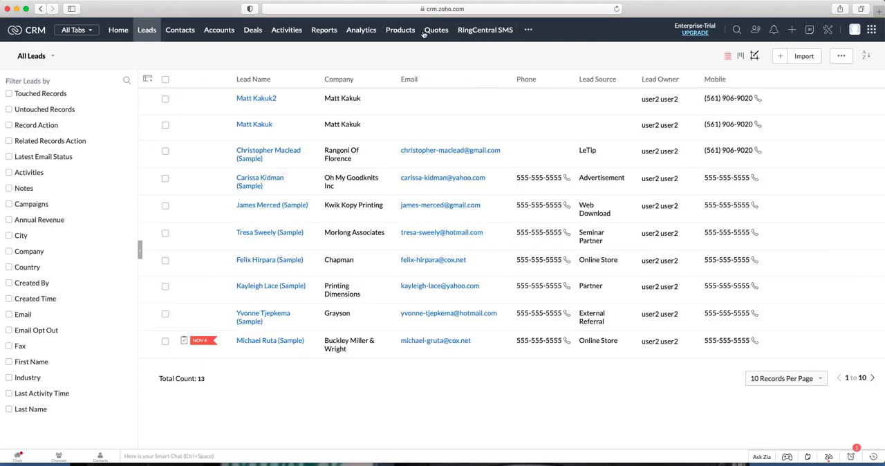
mouse_move(297, 105)
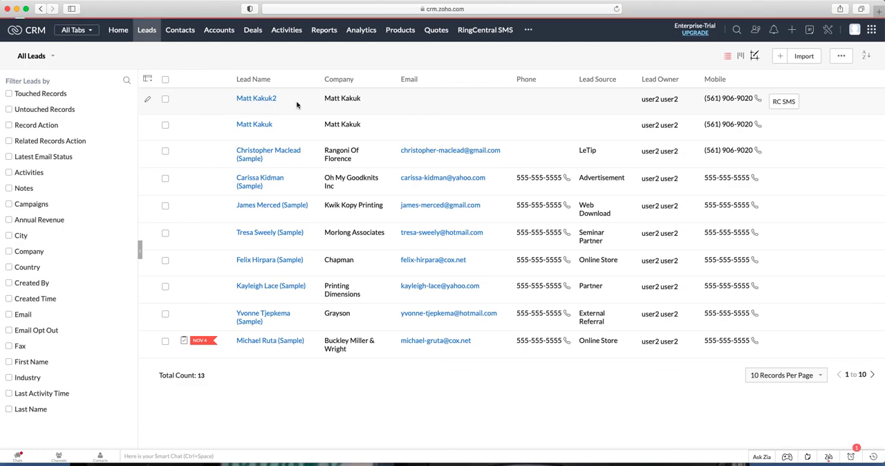
click(255, 98)
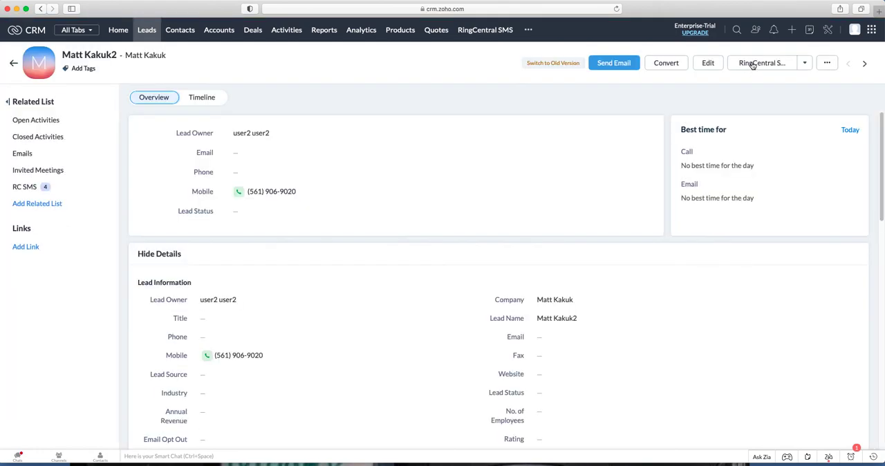
click(25, 186)
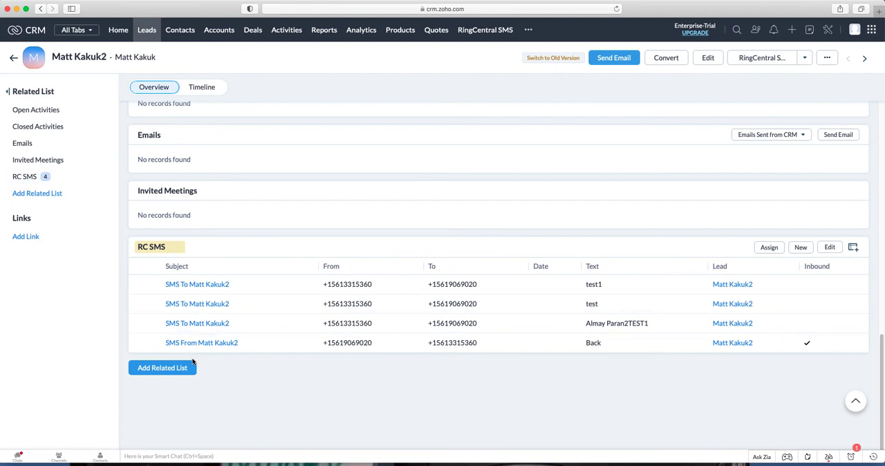
mouse_move(182, 289)
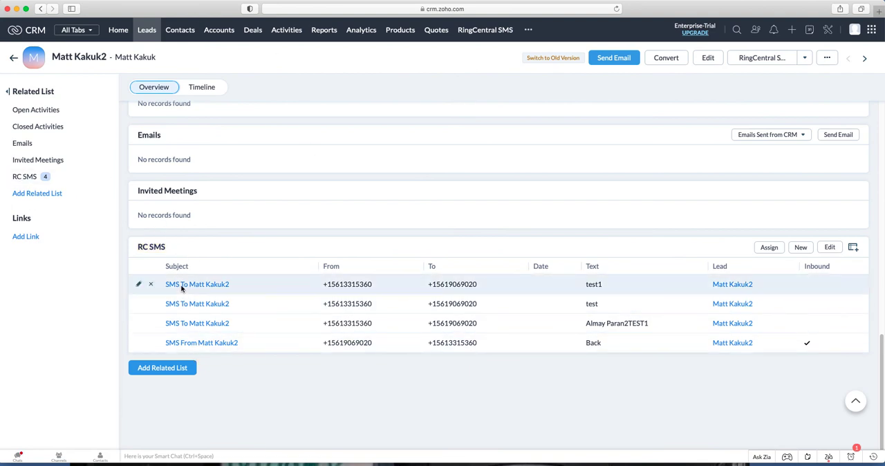
click(196, 285)
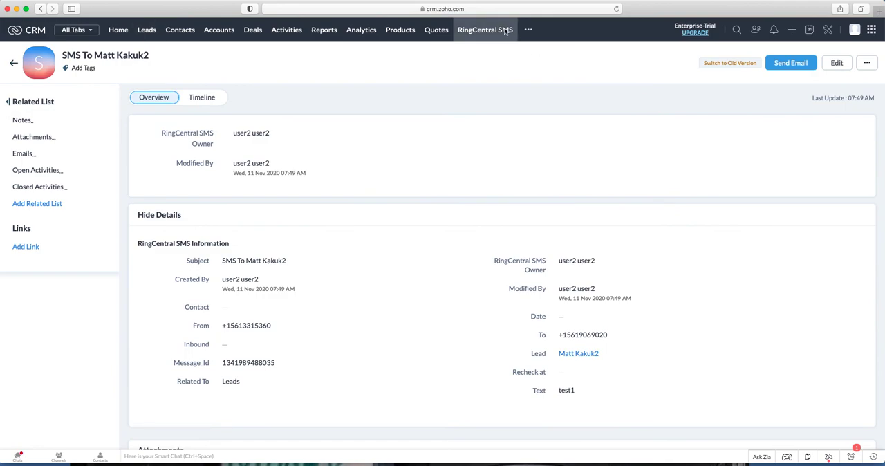
Step: Check the newest-first RingCentral SMS list and Signals notifications, ending on All Leads
click(487, 30)
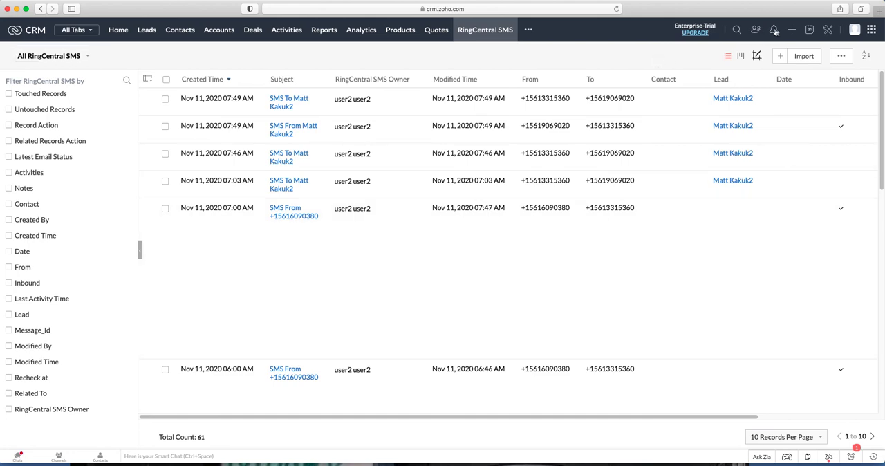
click(773, 30)
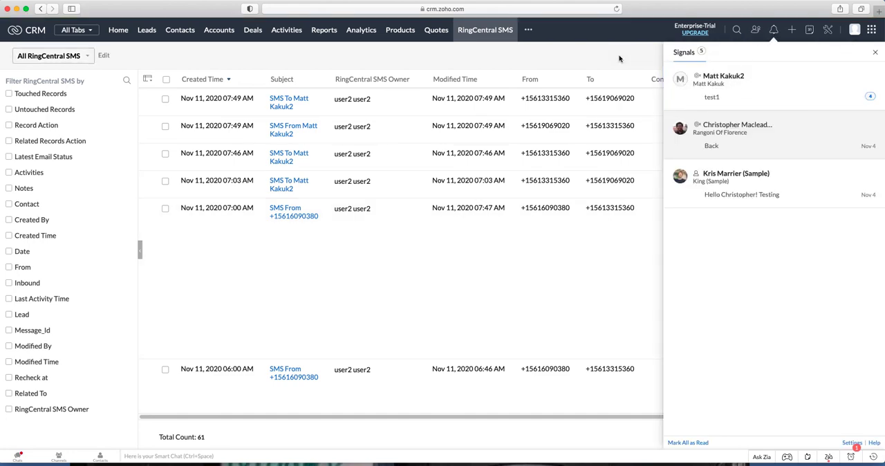
click(874, 53)
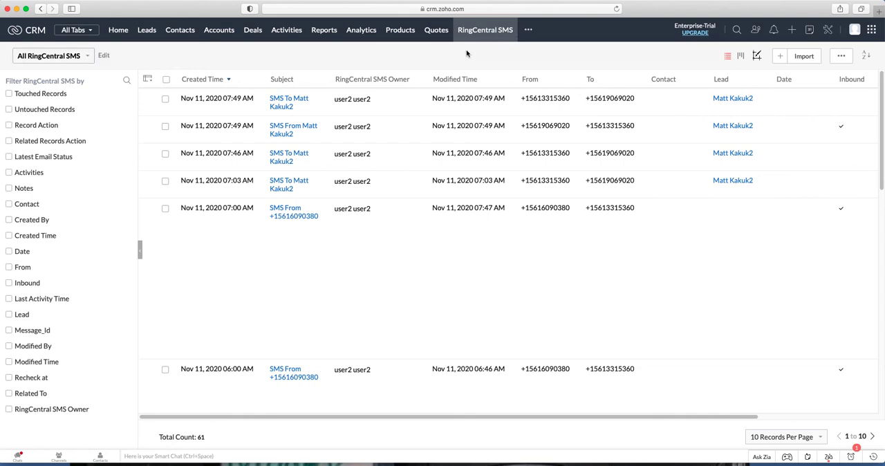
mouse_move(305, 62)
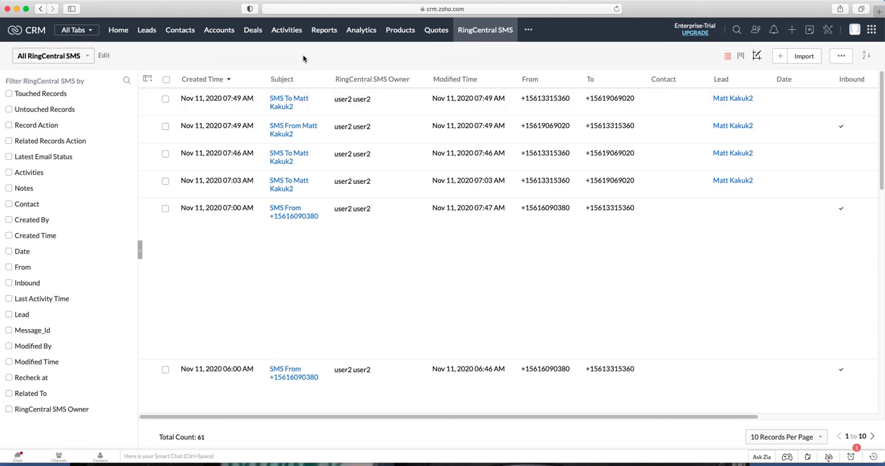
mouse_move(603, 59)
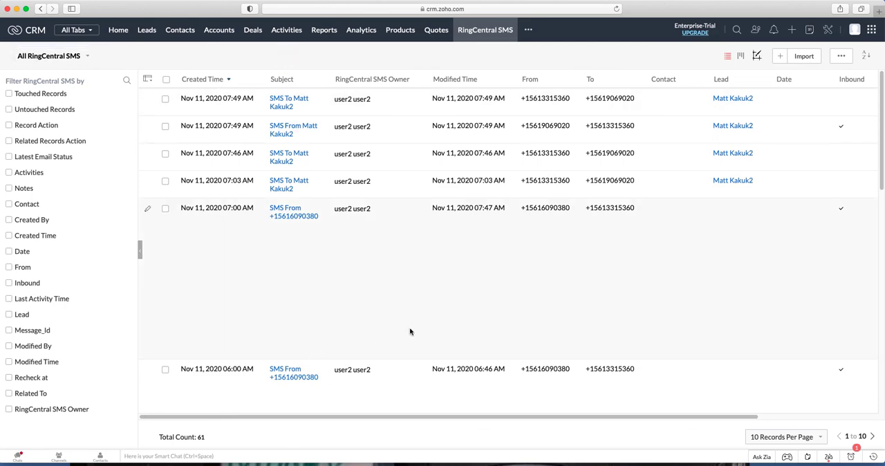
click(144, 31)
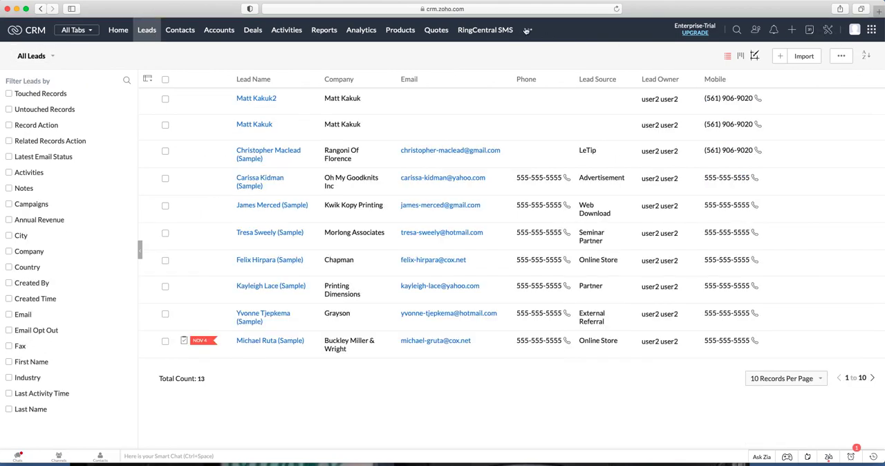
click(484, 31)
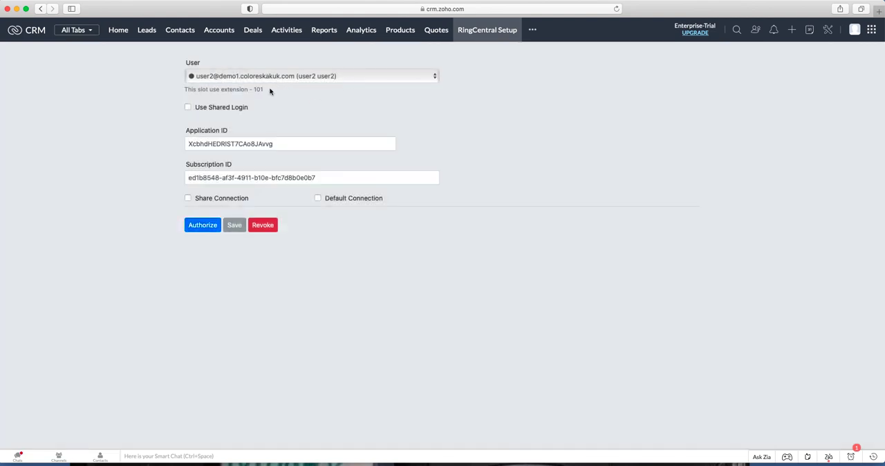
click(145, 30)
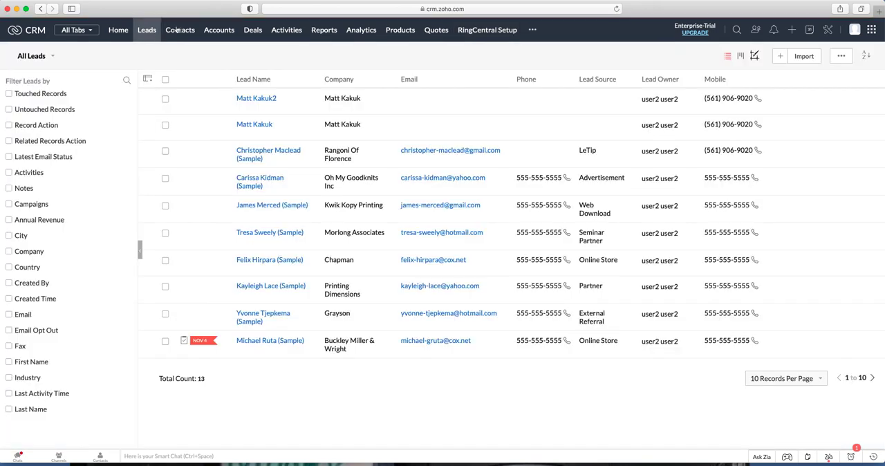
mouse_move(754, 98)
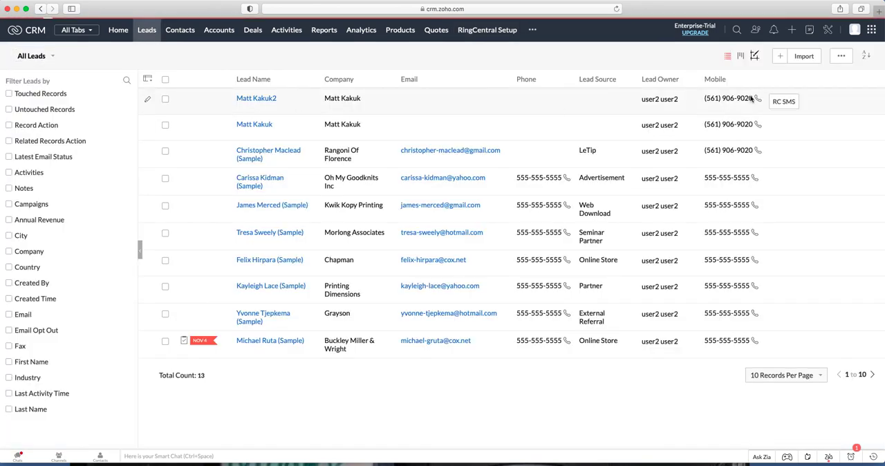
click(256, 99)
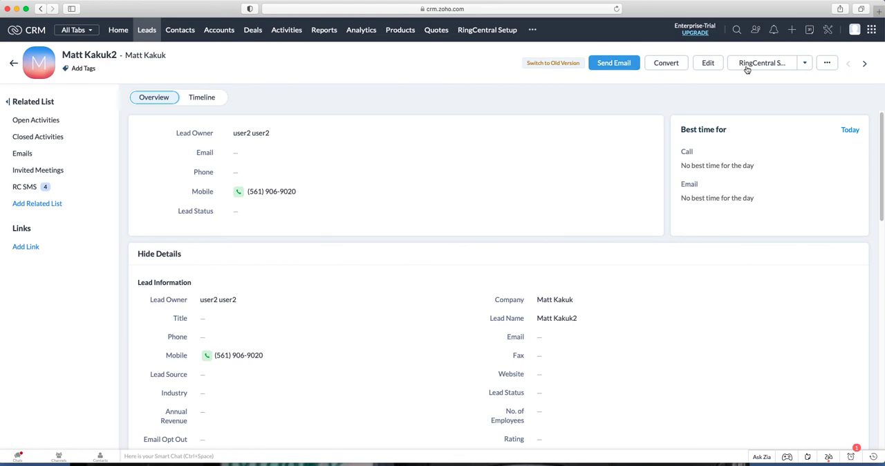
click(764, 64)
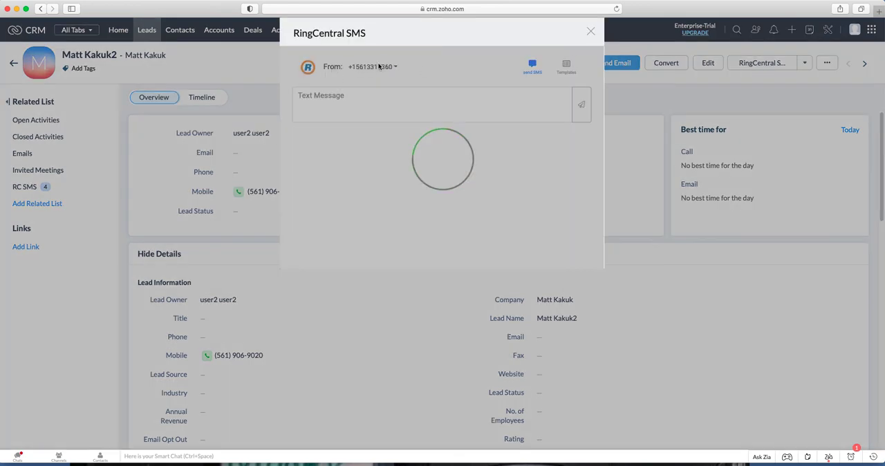
click(371, 66)
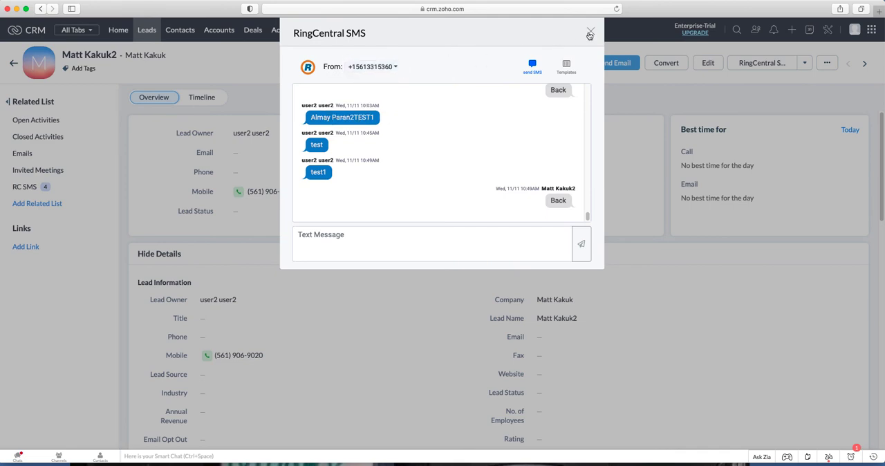
click(589, 31)
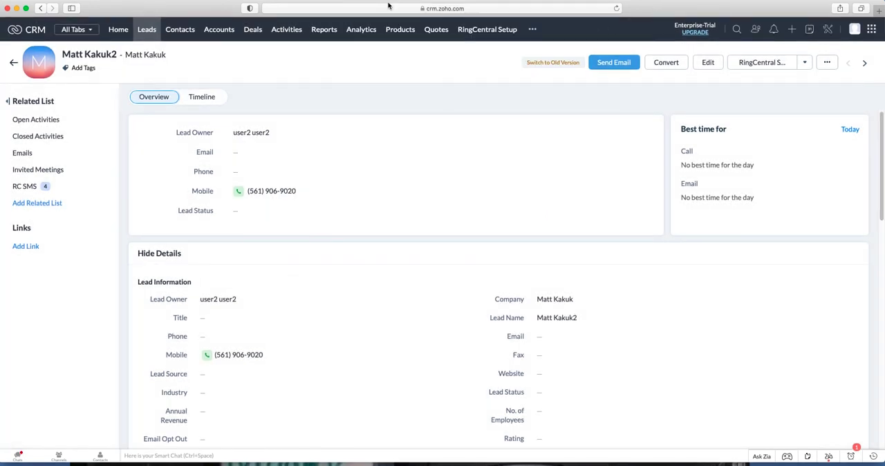